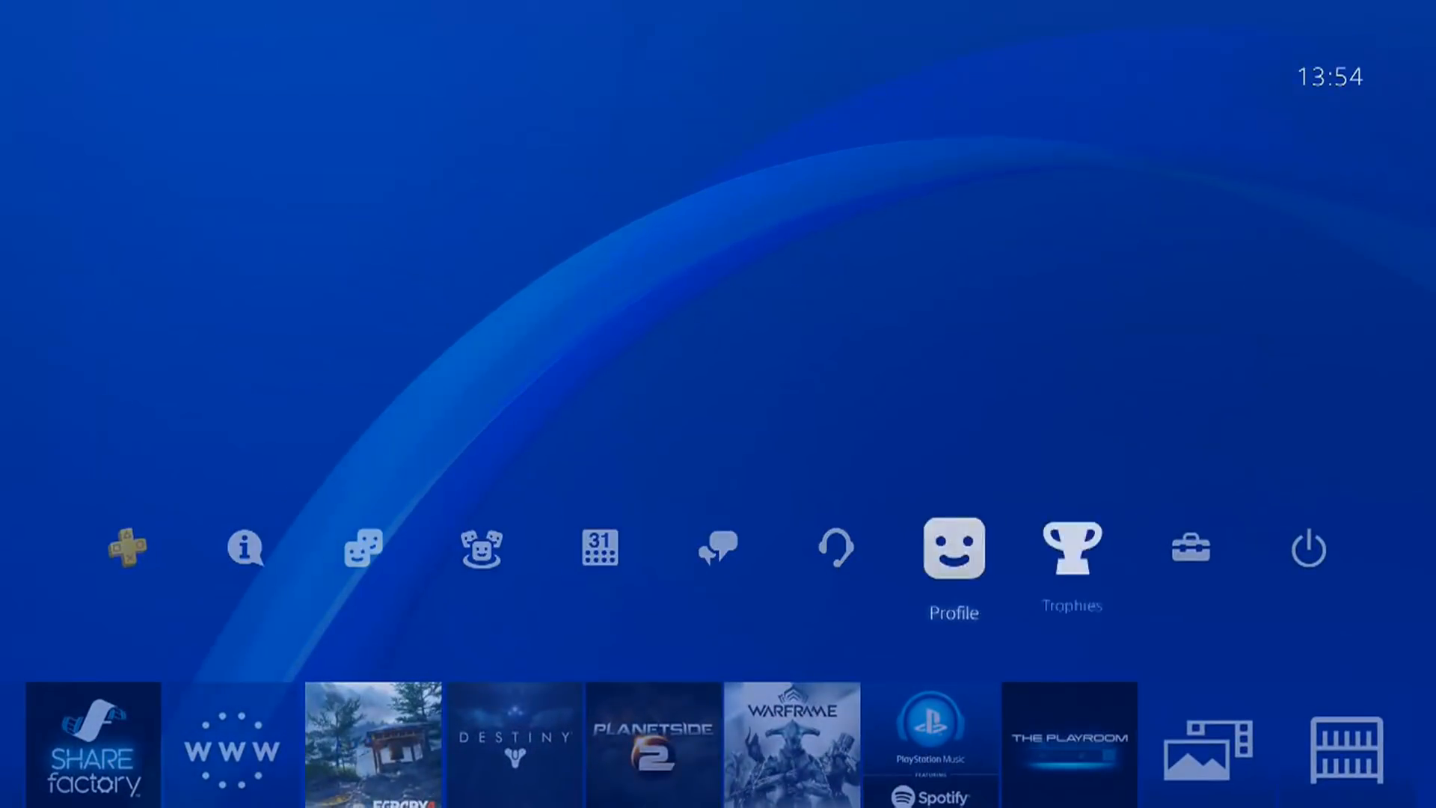
# Open Settings, scroll down the list, and enter the Network settings page
pyautogui.click(1190, 547)
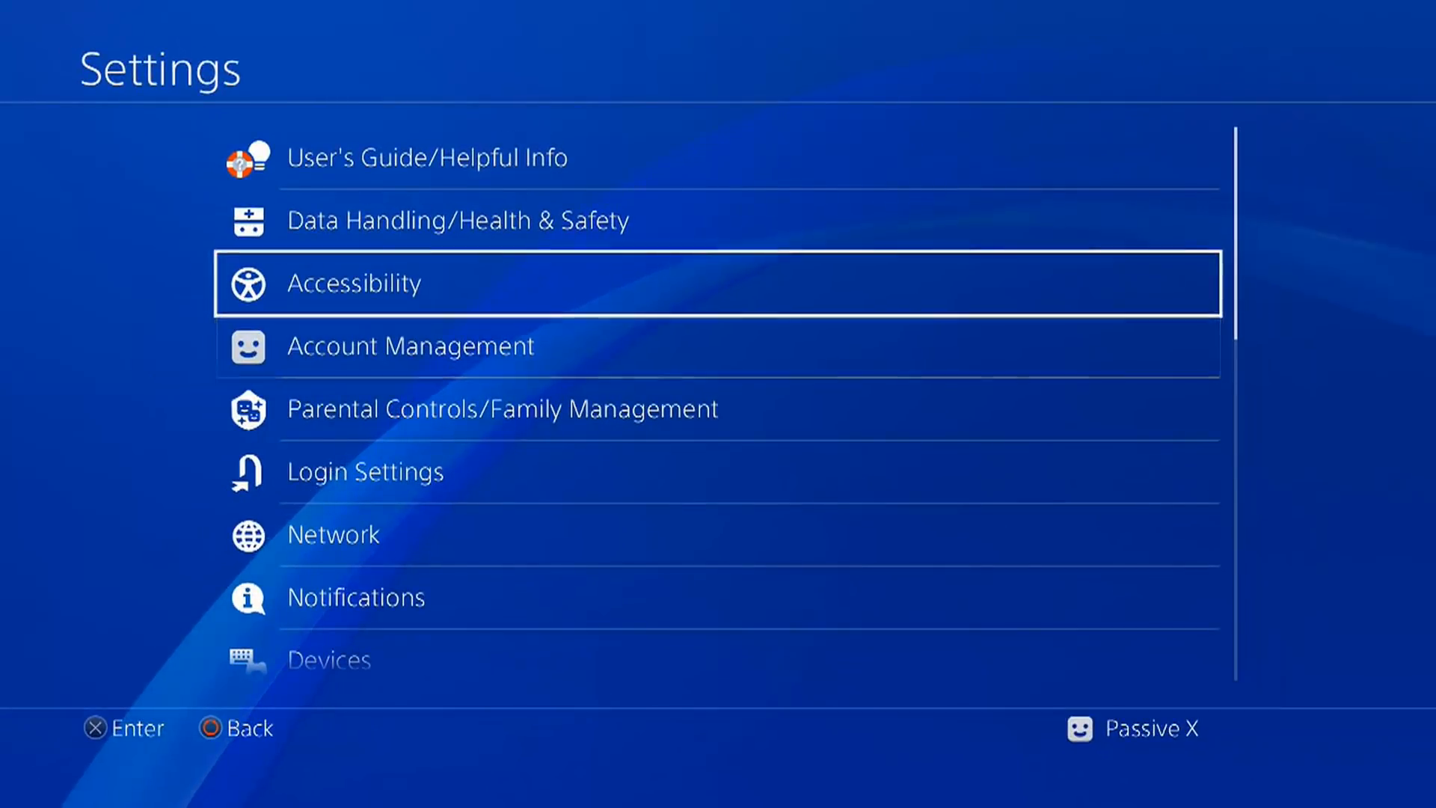
pyautogui.scroll(-3)
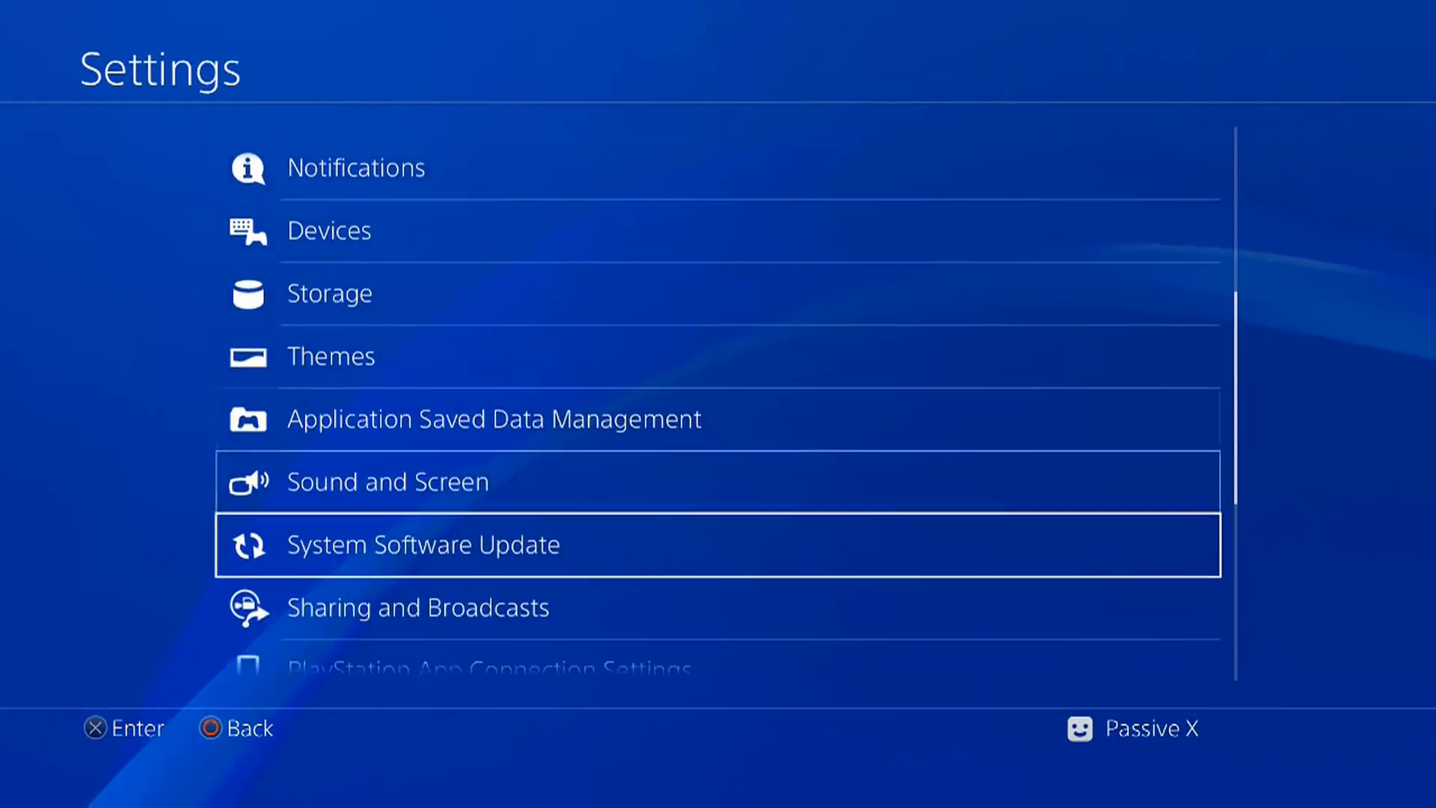
pyautogui.scroll(-3)
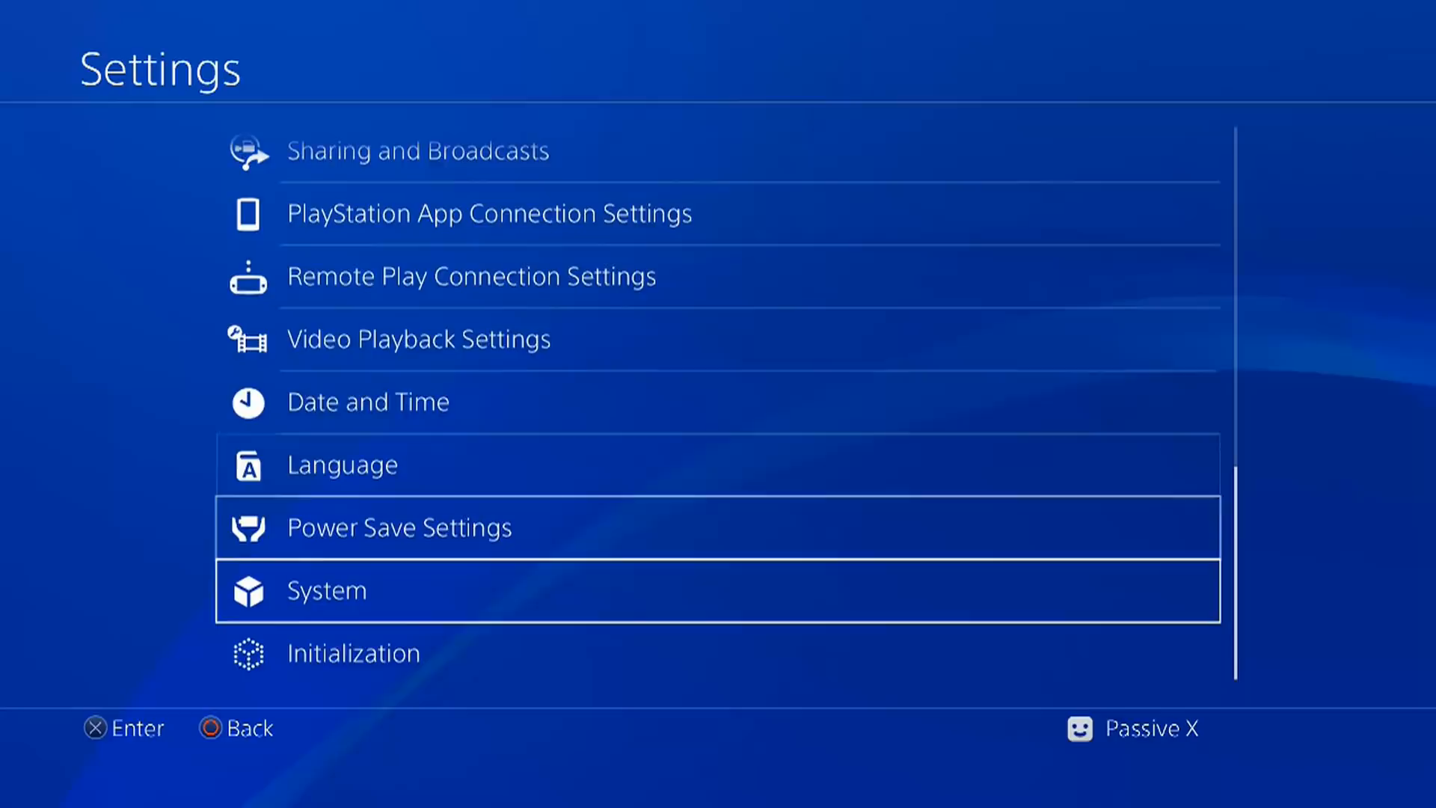
pyautogui.click(718, 590)
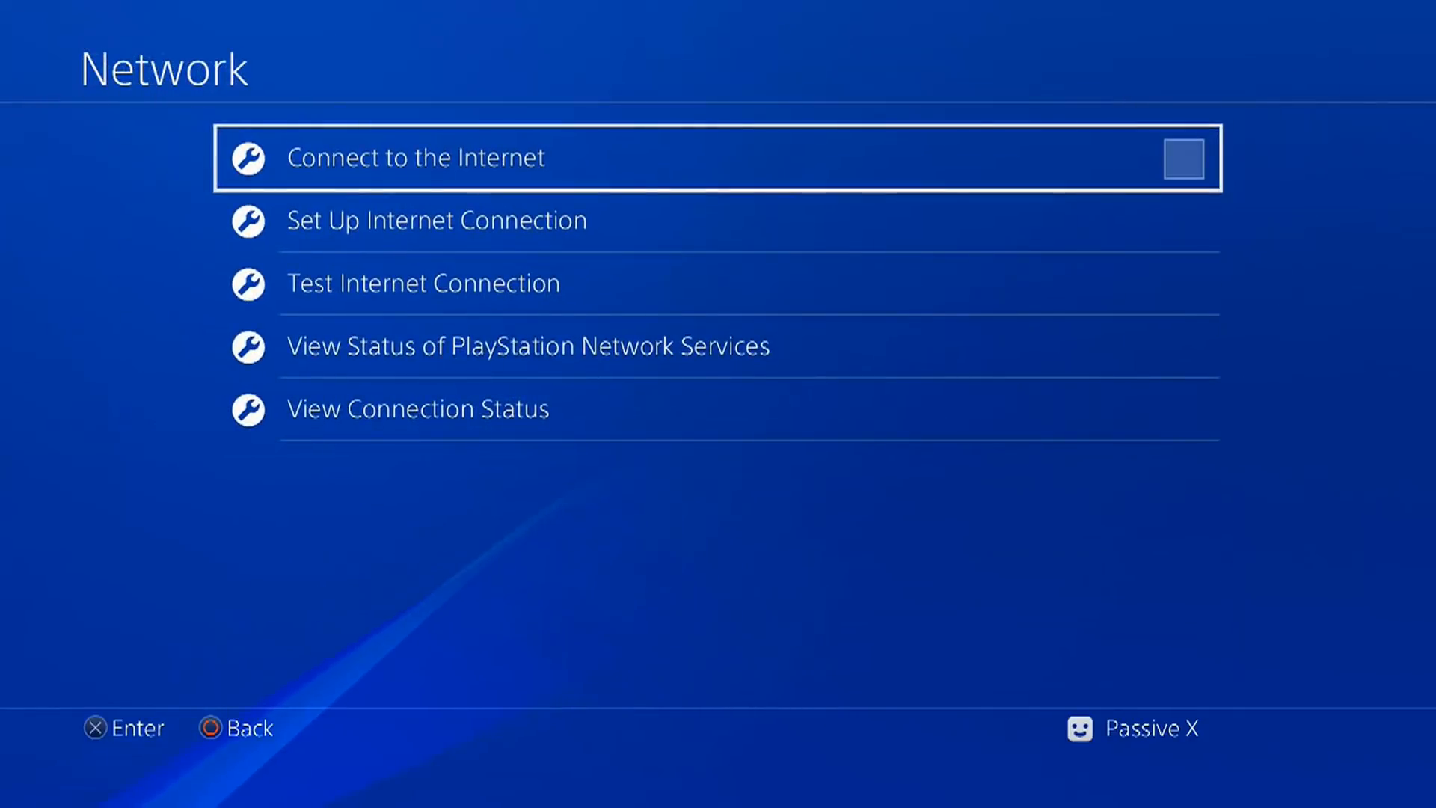
# Connect the console to the internet, starting the System Software 5.55 update download
pyautogui.click(1182, 158)
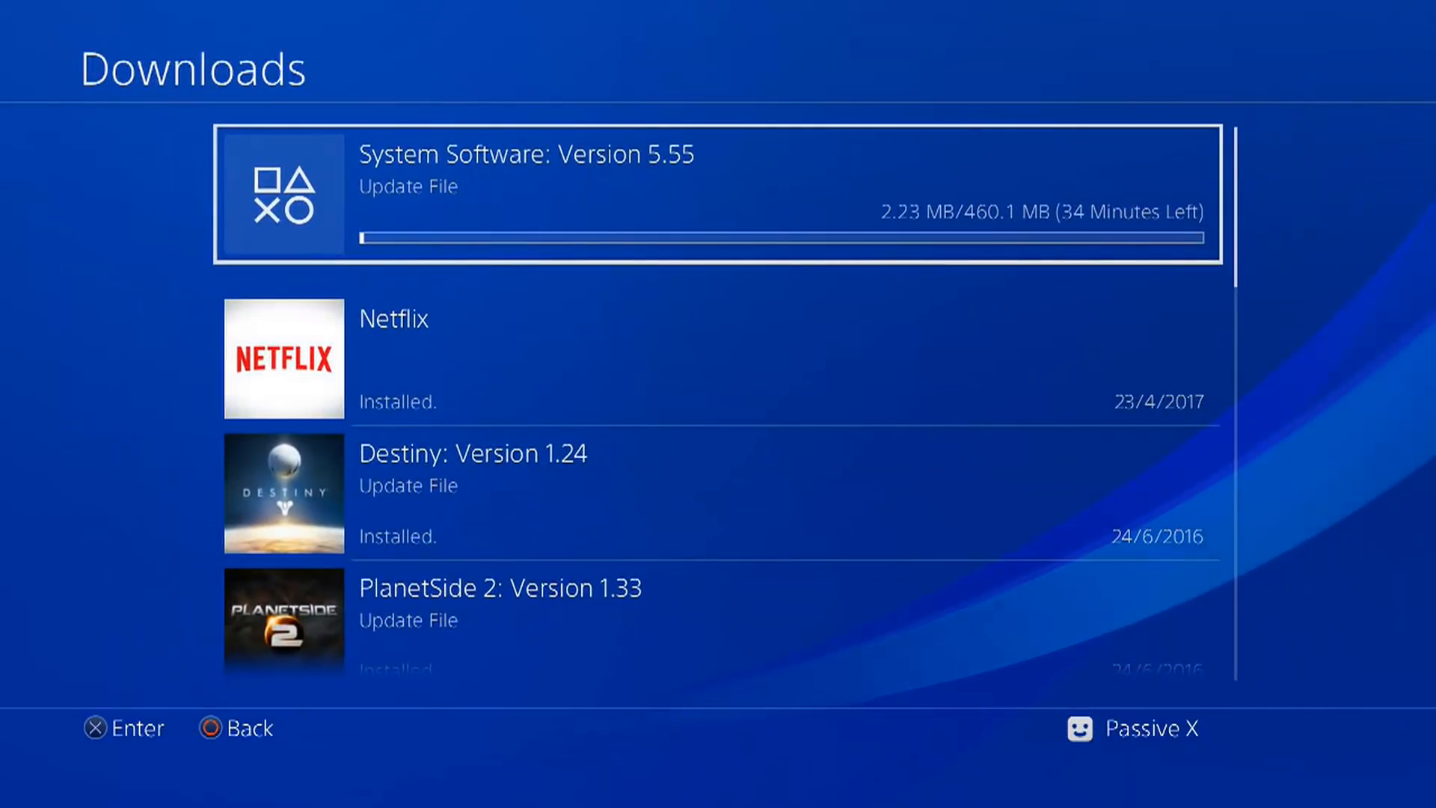
# Scroll away from Downloads toward the Internet Browser
pyautogui.scroll(-3)
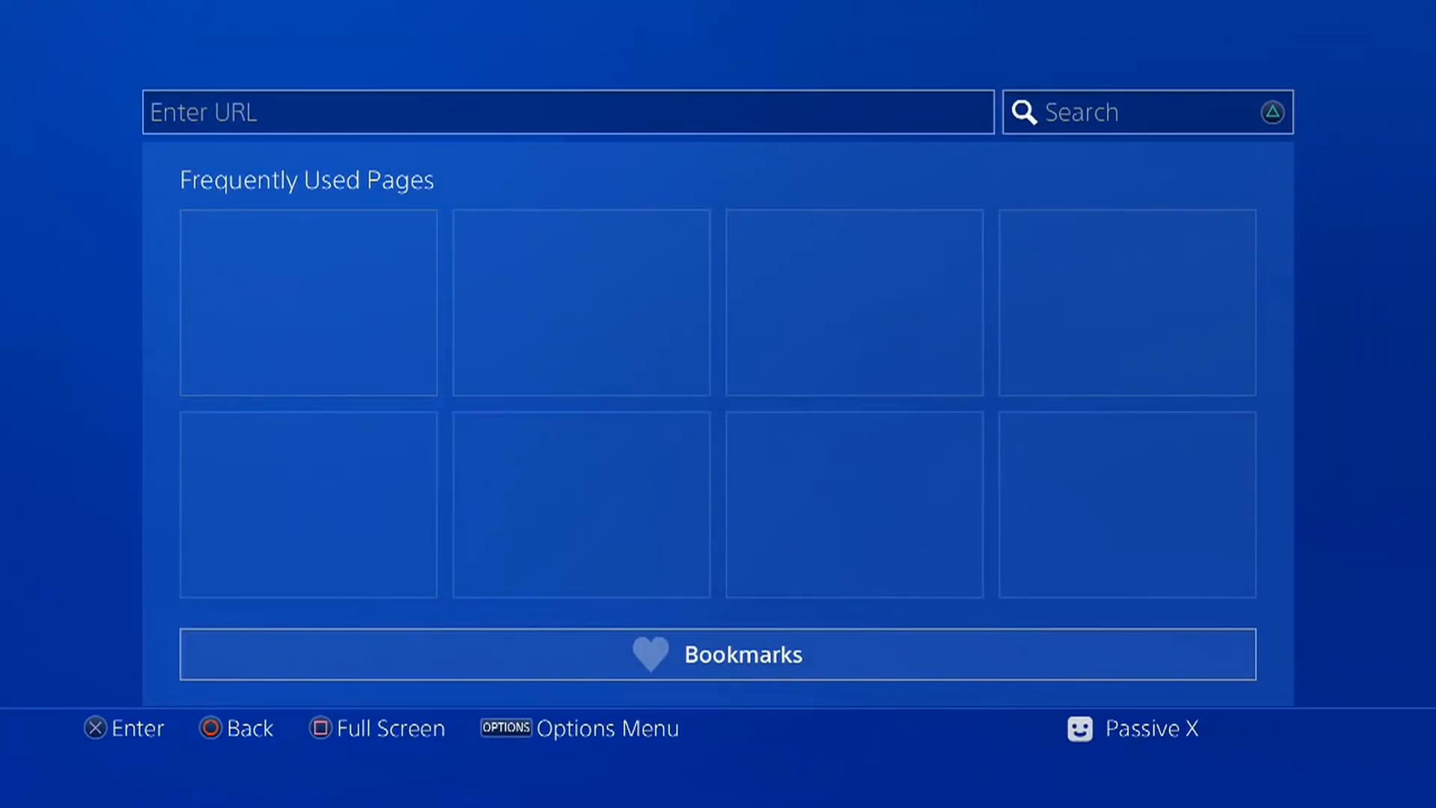
# Start entering the web address, dismiss the tips, and type 'crack.bargain'
pyautogui.click(568, 112)
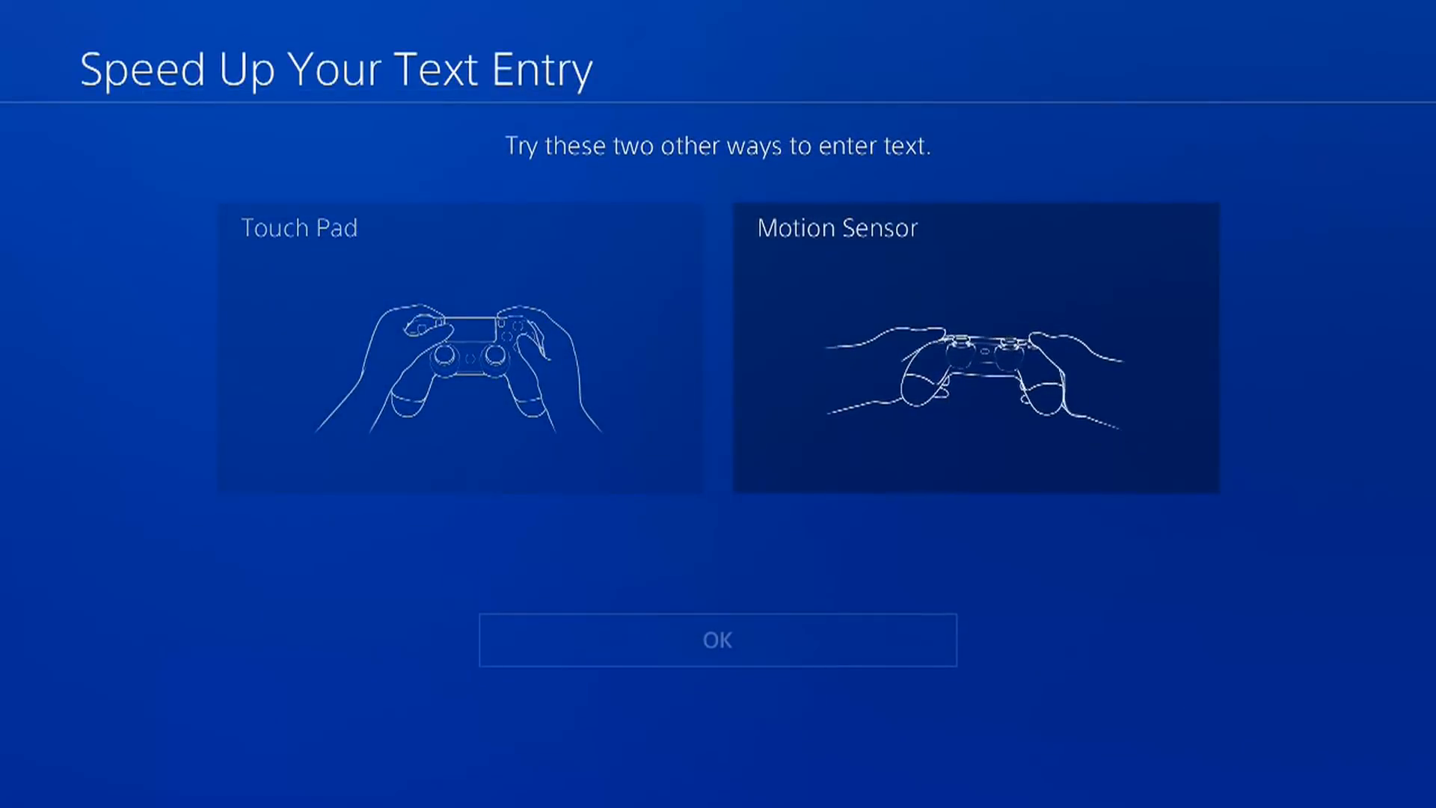
pyautogui.click(717, 639)
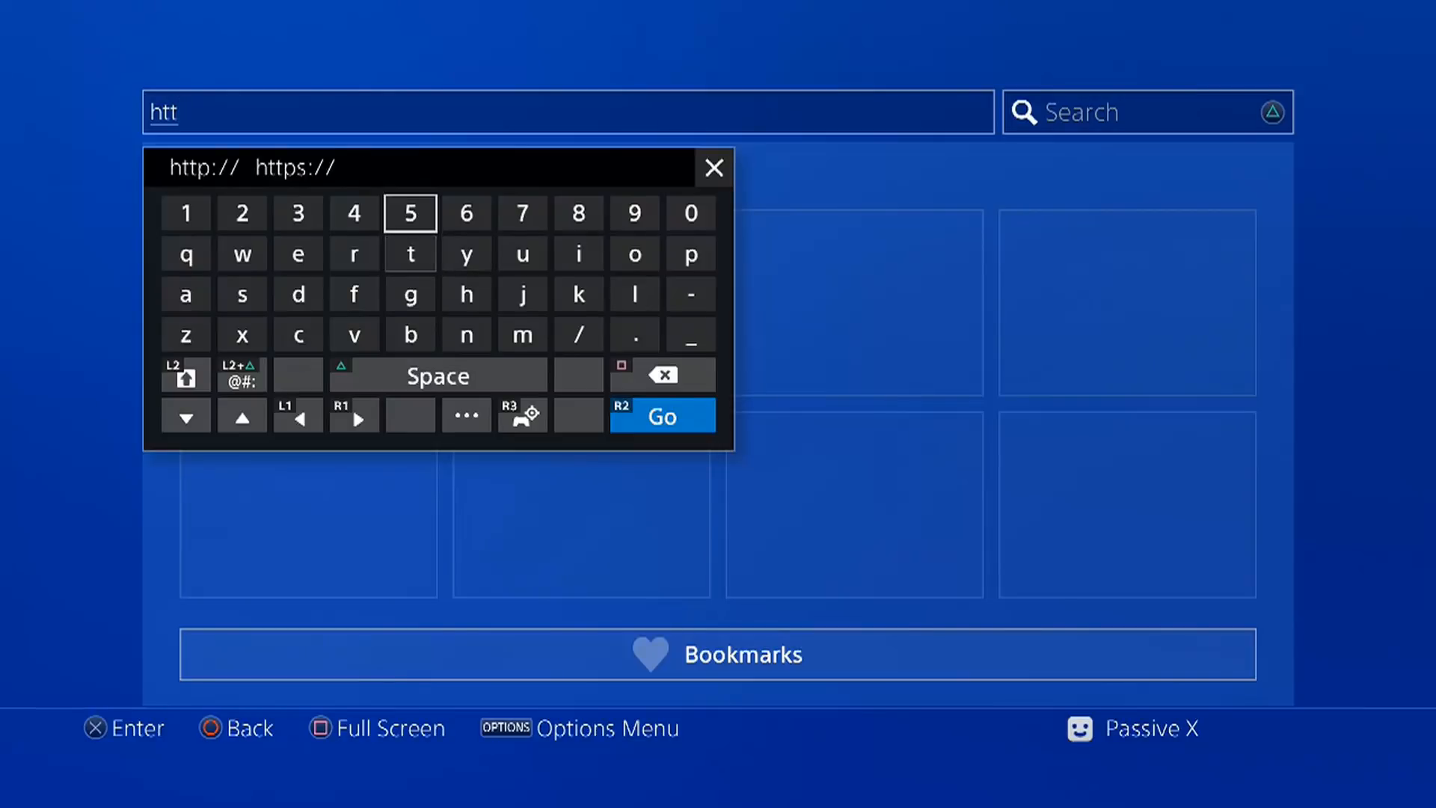
pyautogui.click(212, 167)
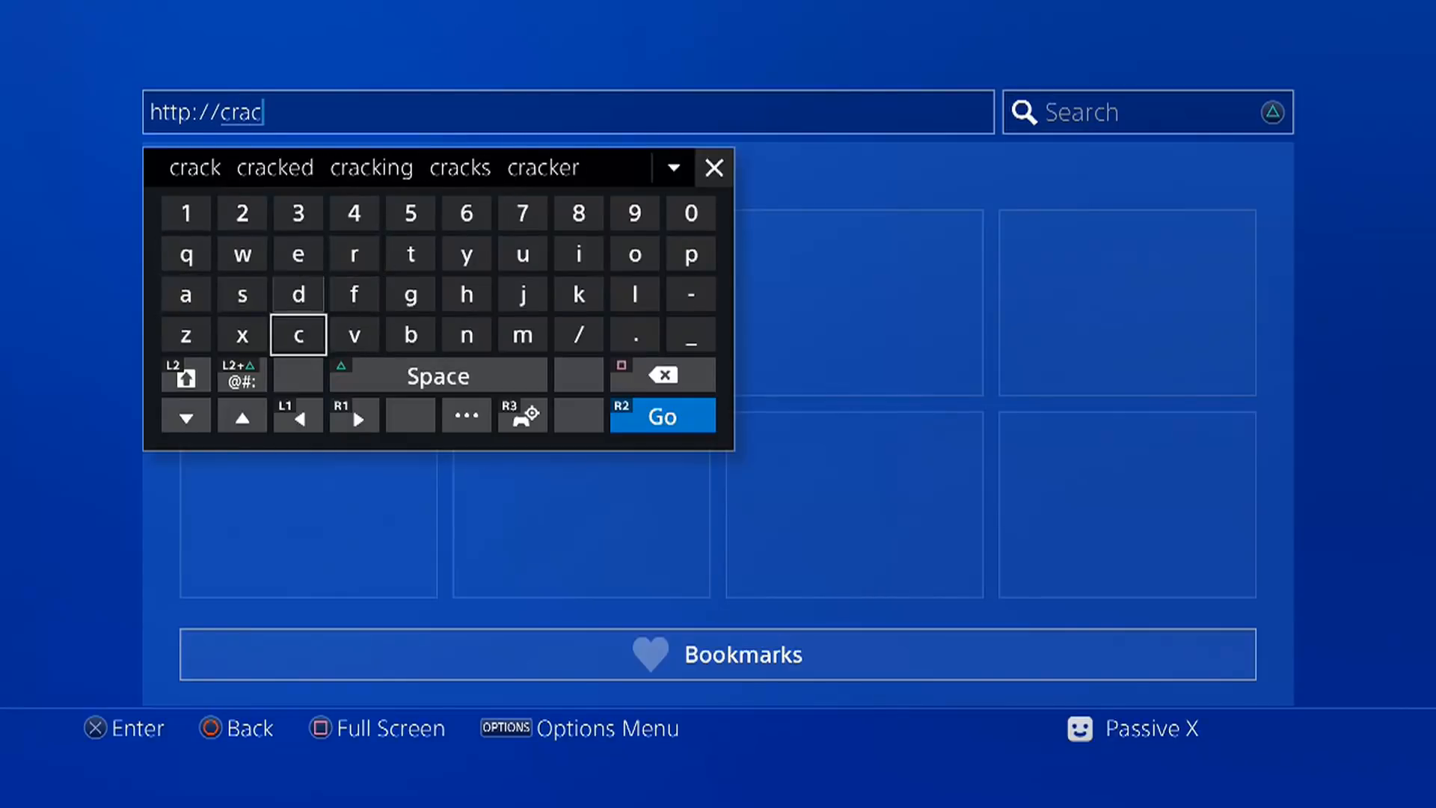
pyautogui.click(578, 294)
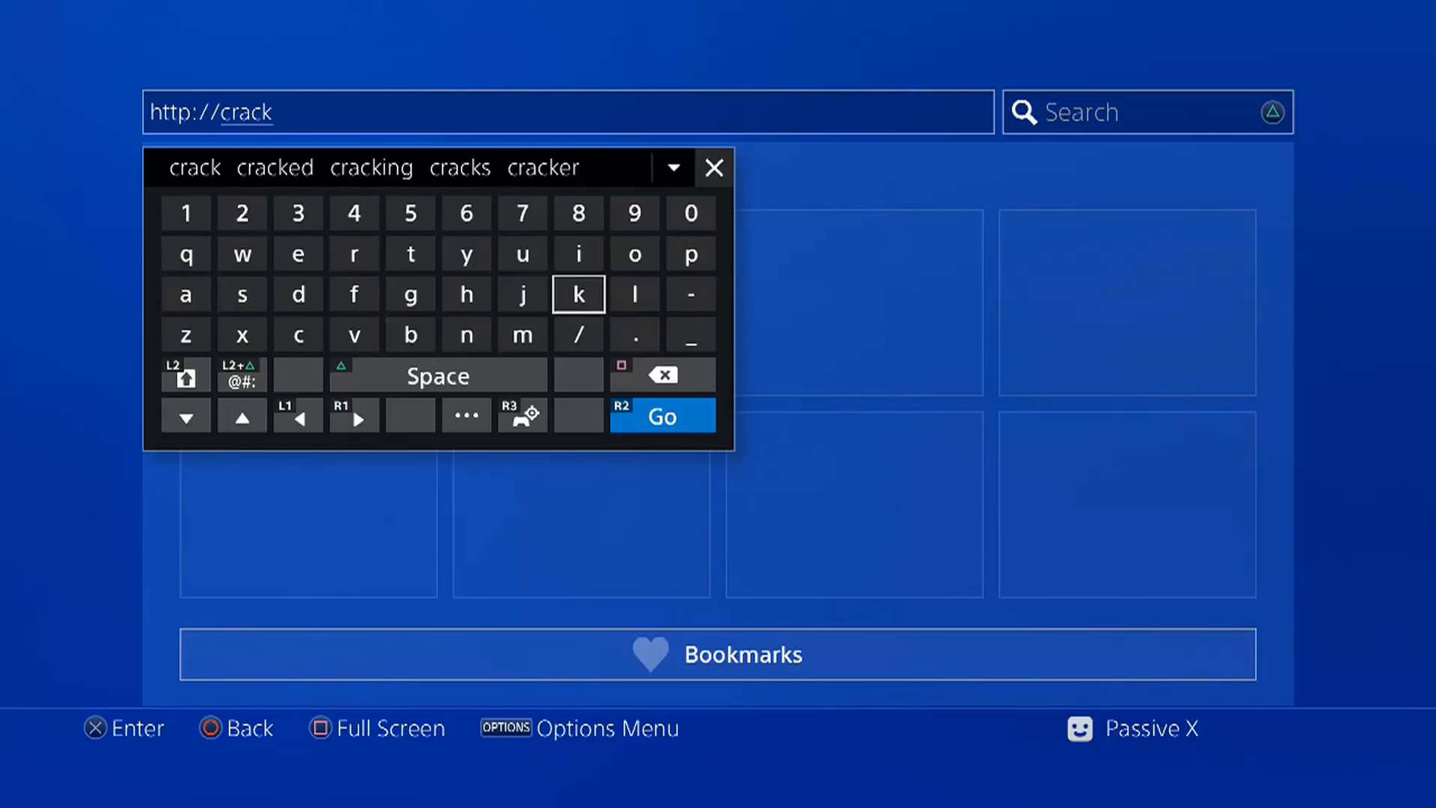
pyautogui.click(409, 334)
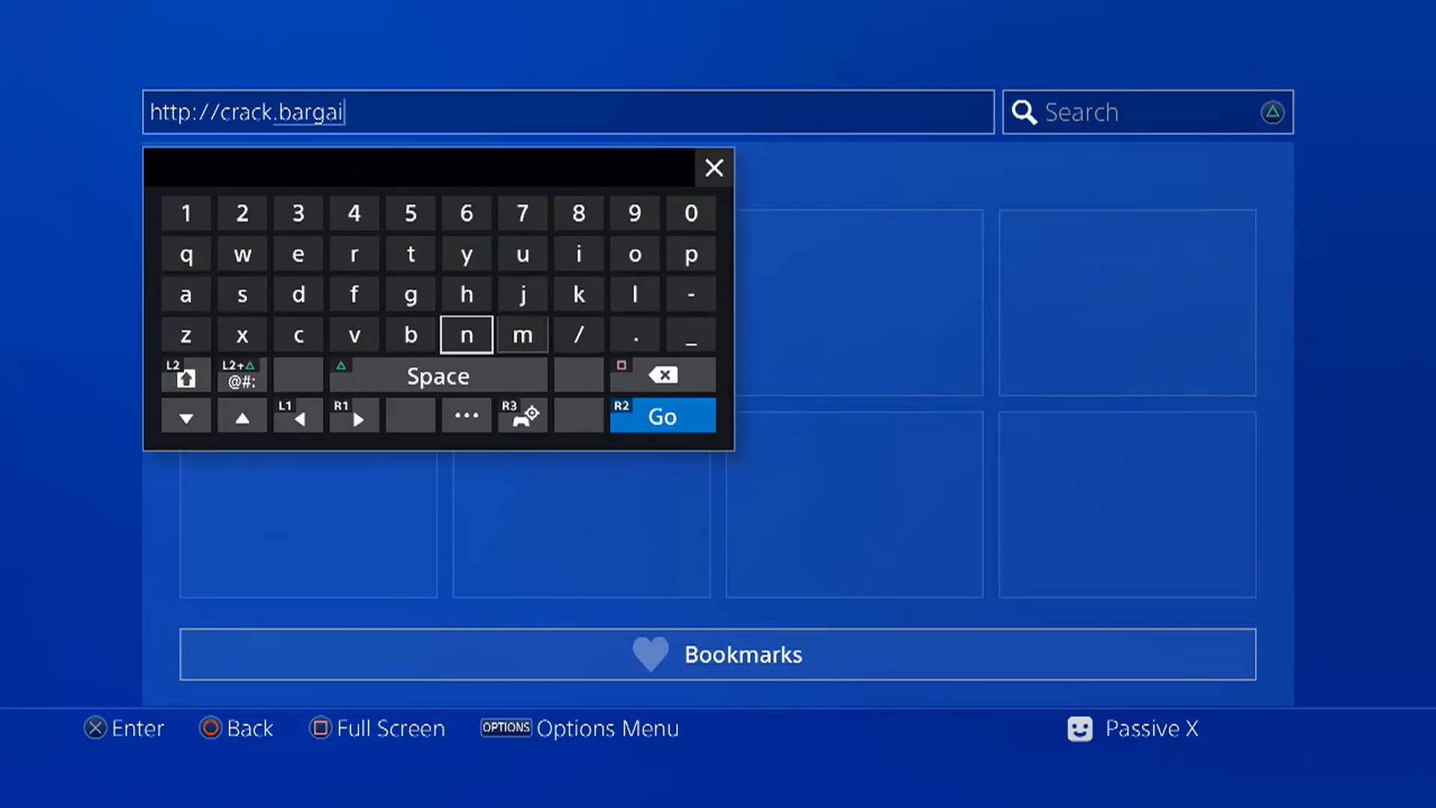
pyautogui.click(465, 335)
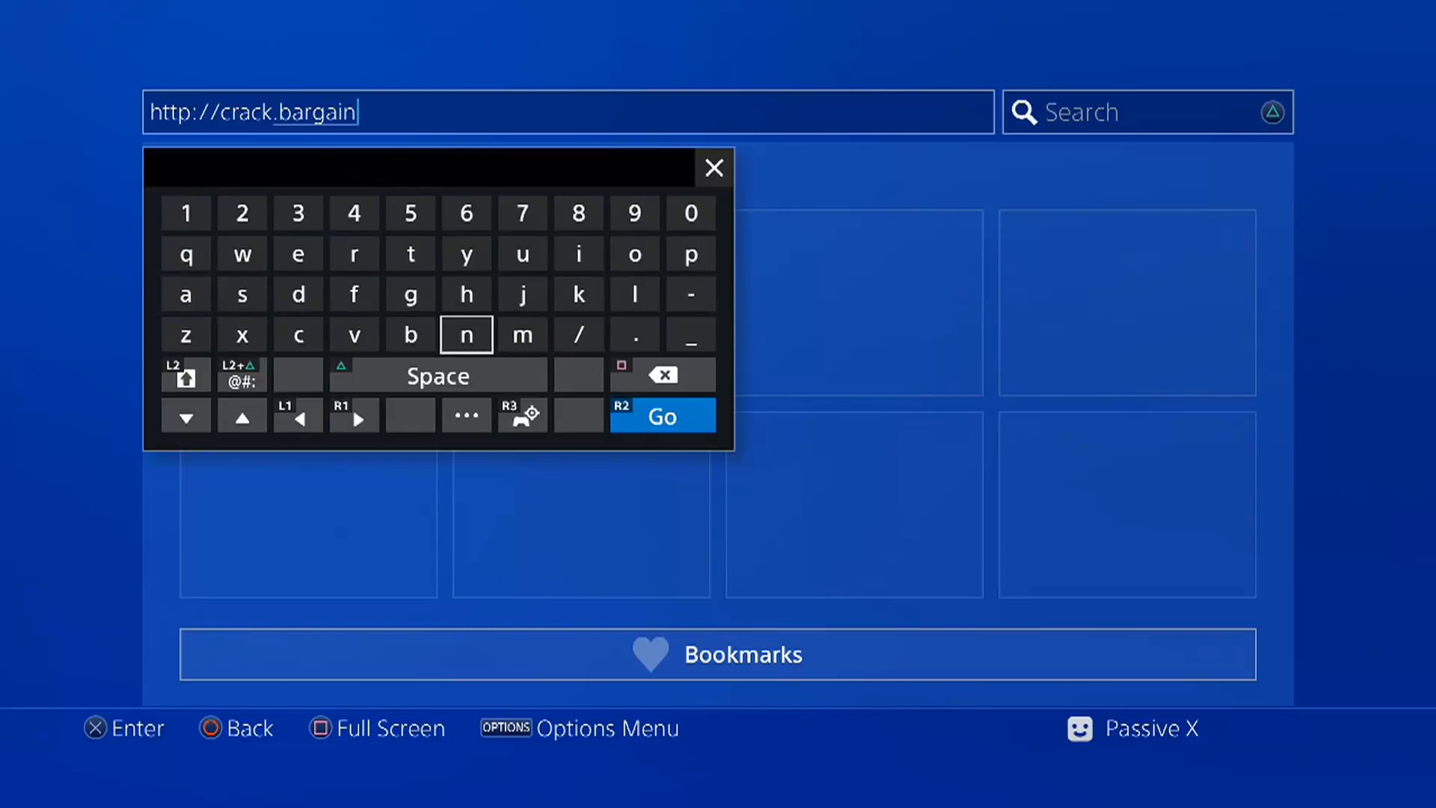
pyautogui.moveTo(579, 293)
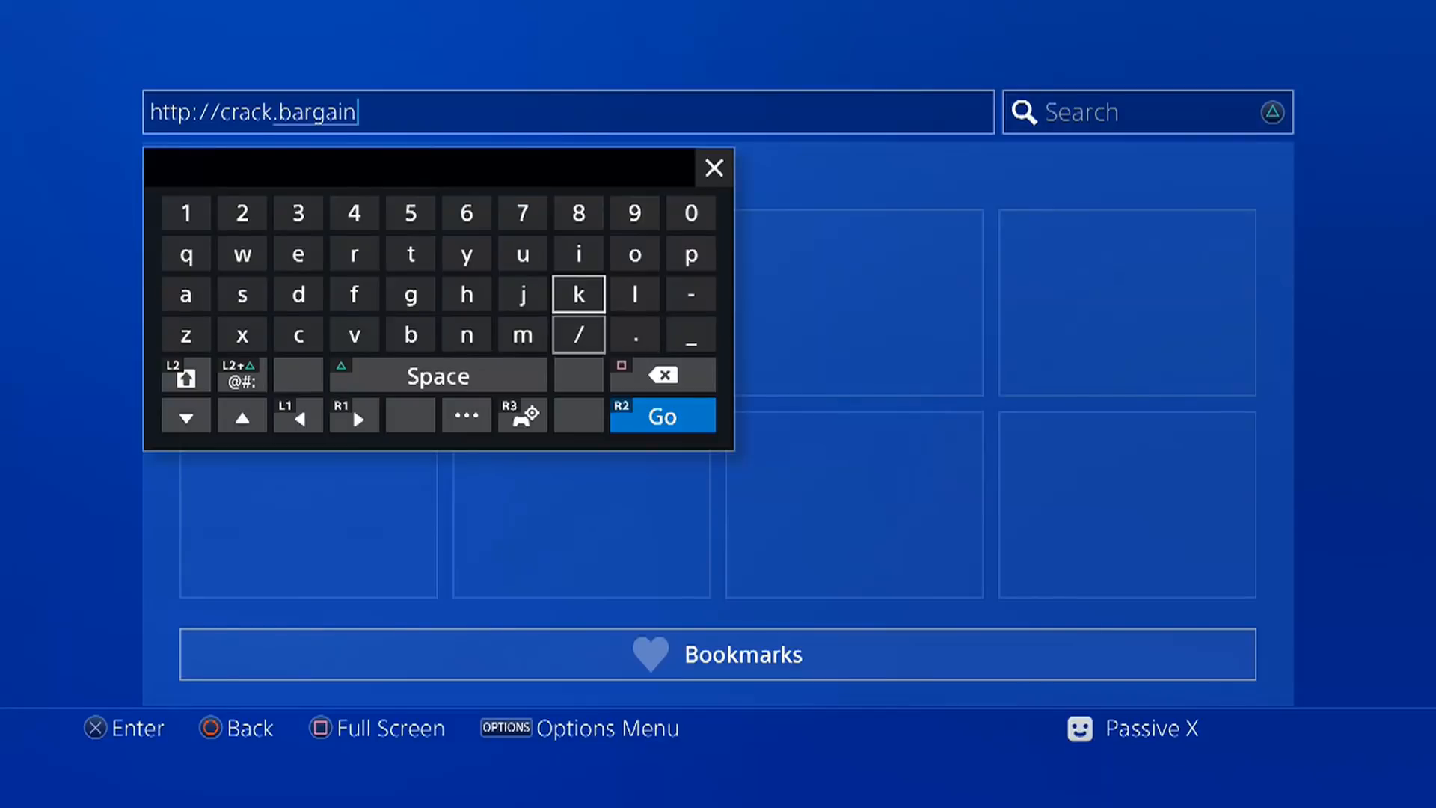
pyautogui.click(242, 294)
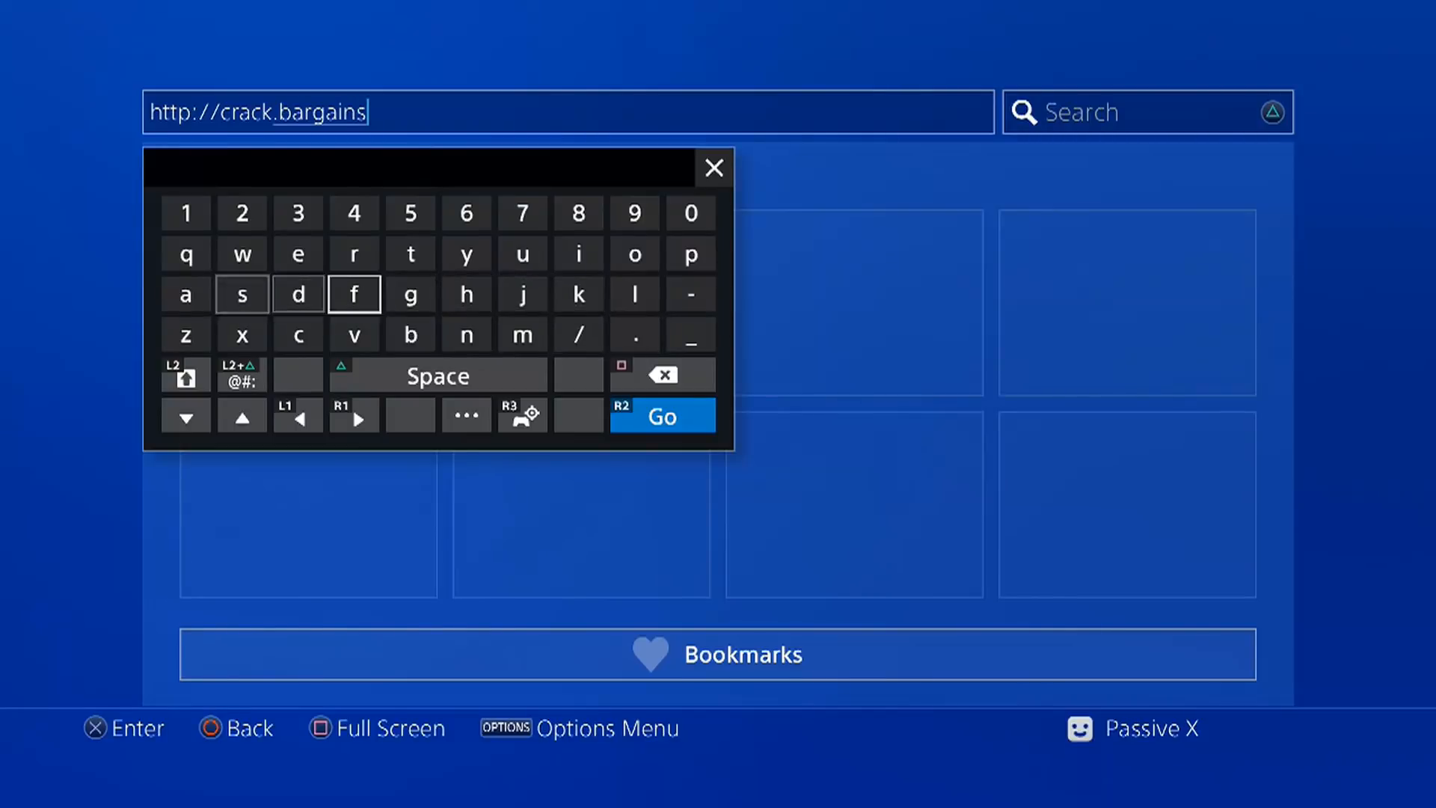
pyautogui.click(578, 335)
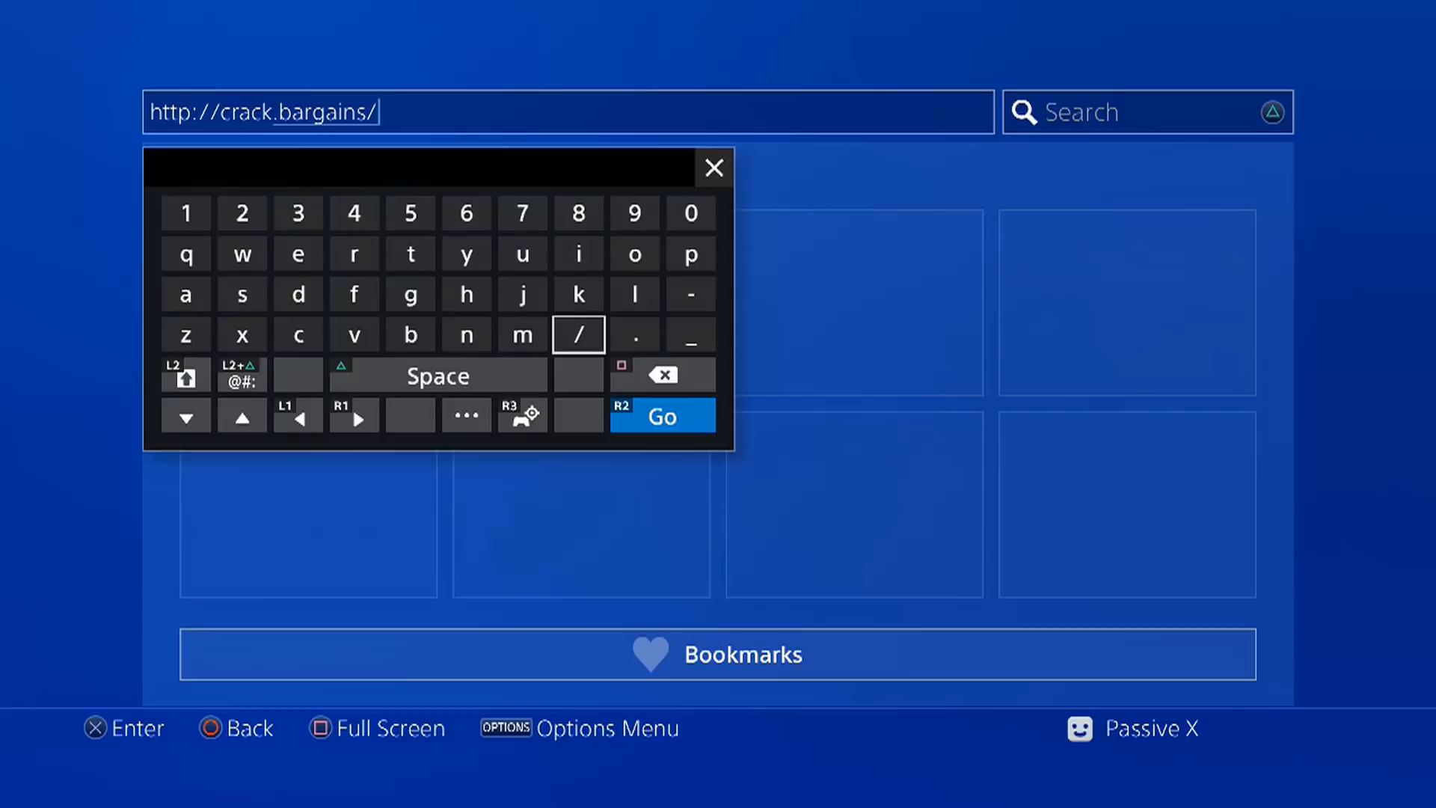
pyautogui.click(410, 212)
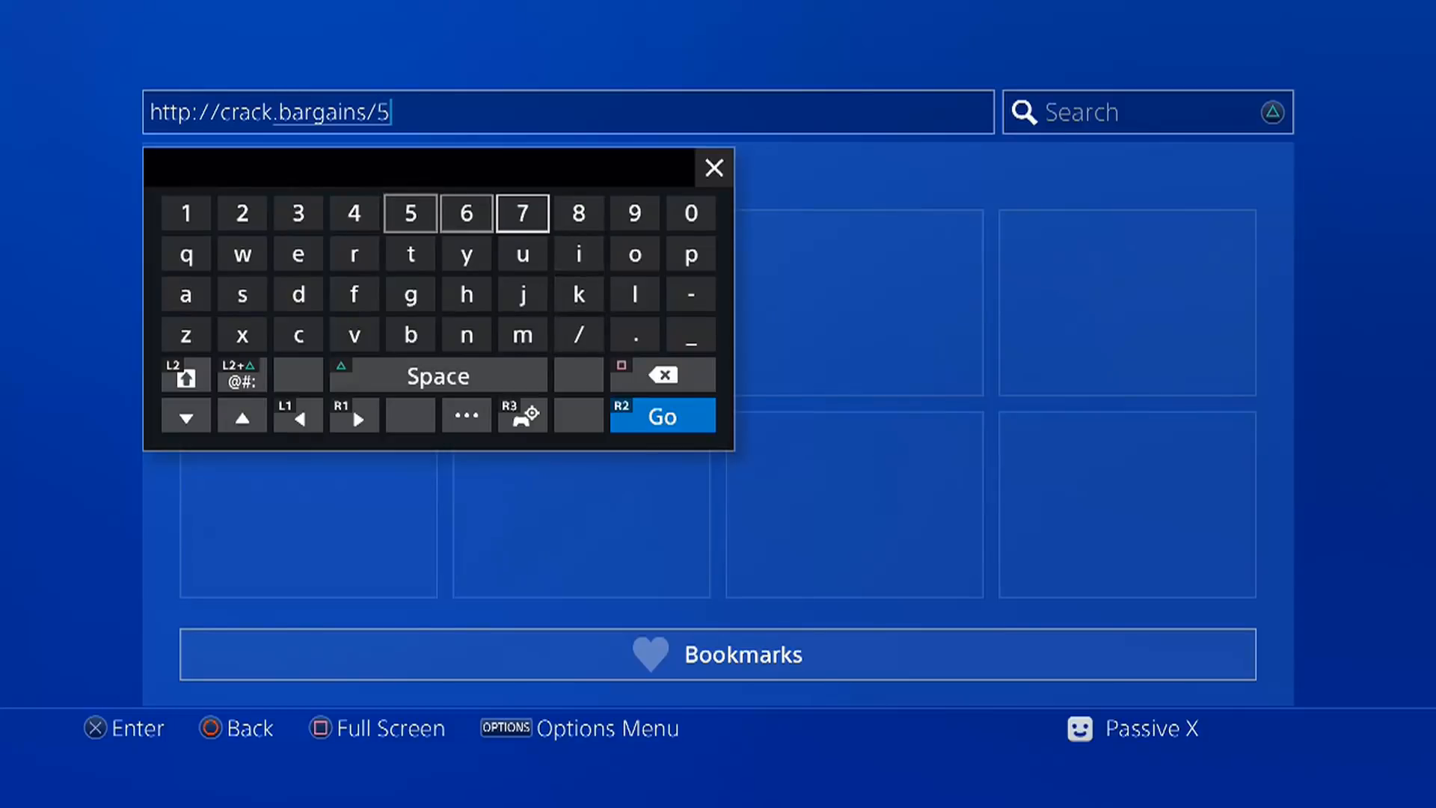
pyautogui.click(409, 212)
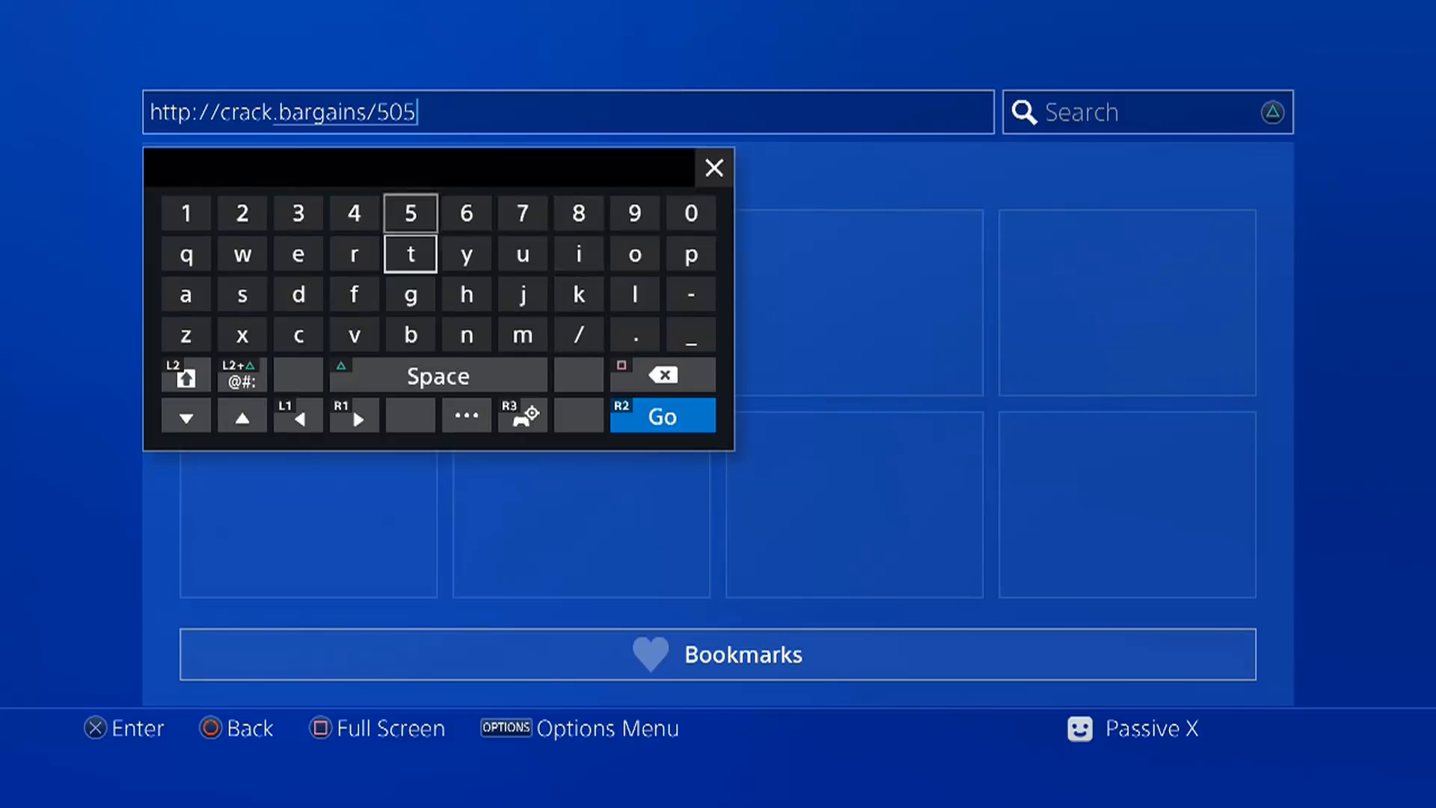
pyautogui.click(578, 294)
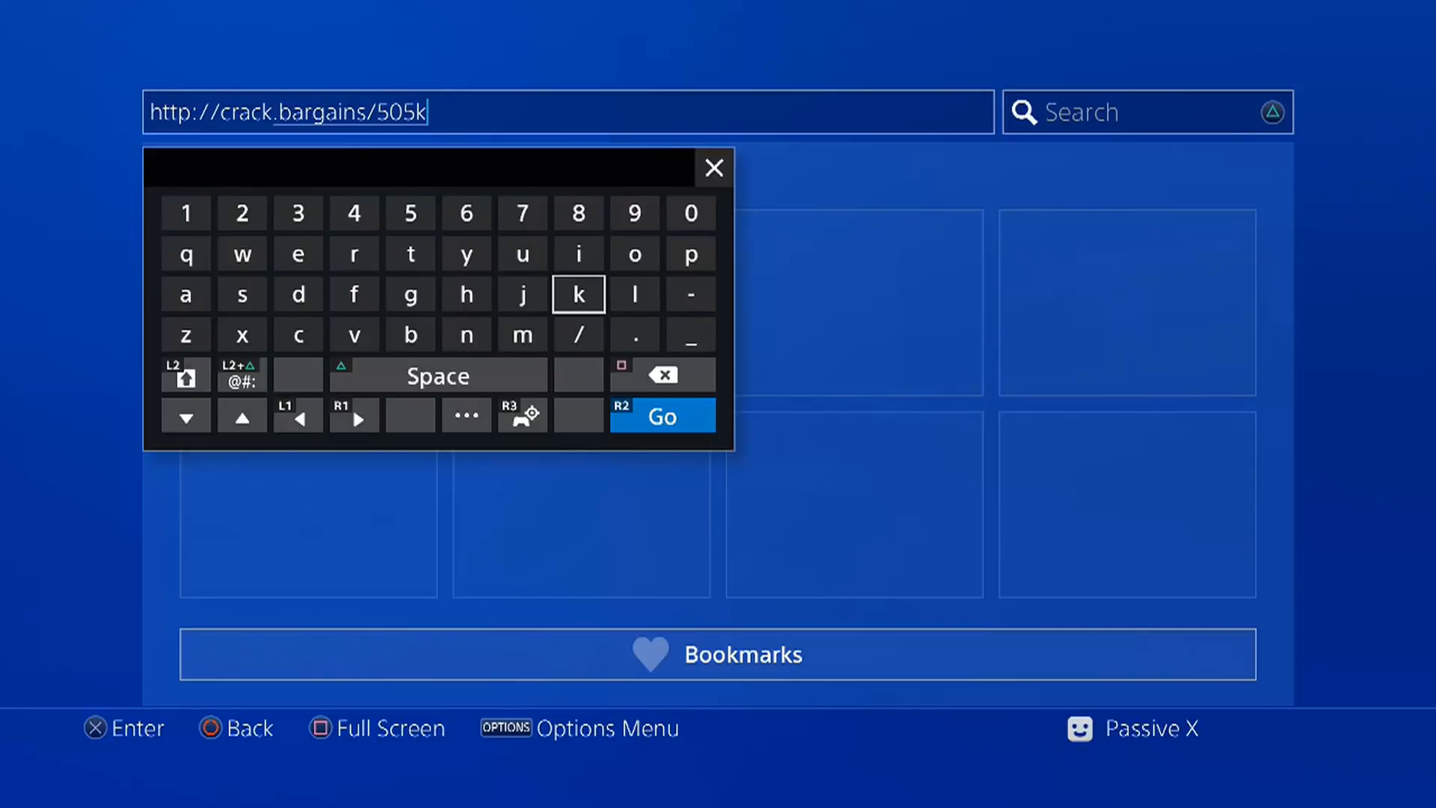
pyautogui.click(578, 333)
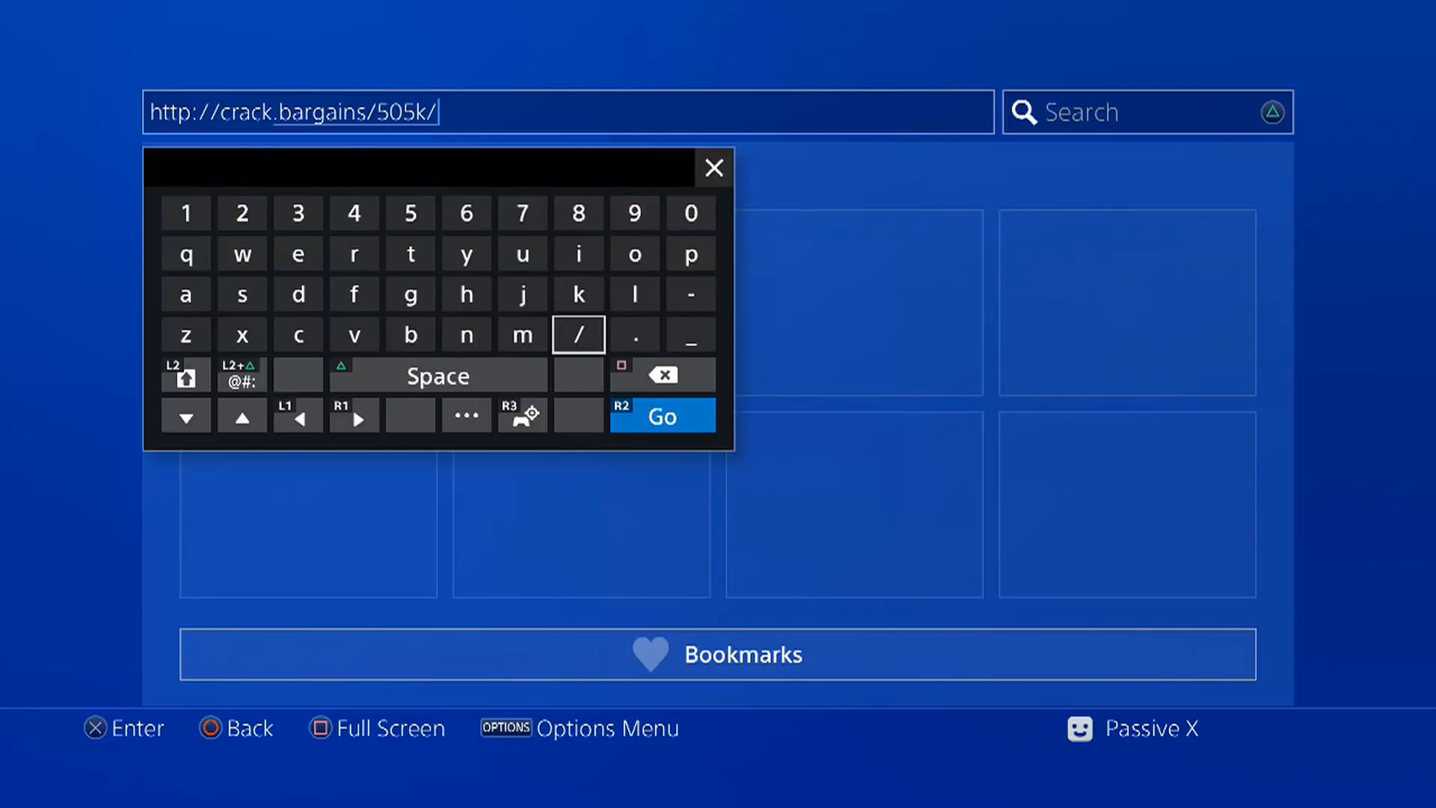
pyautogui.click(661, 416)
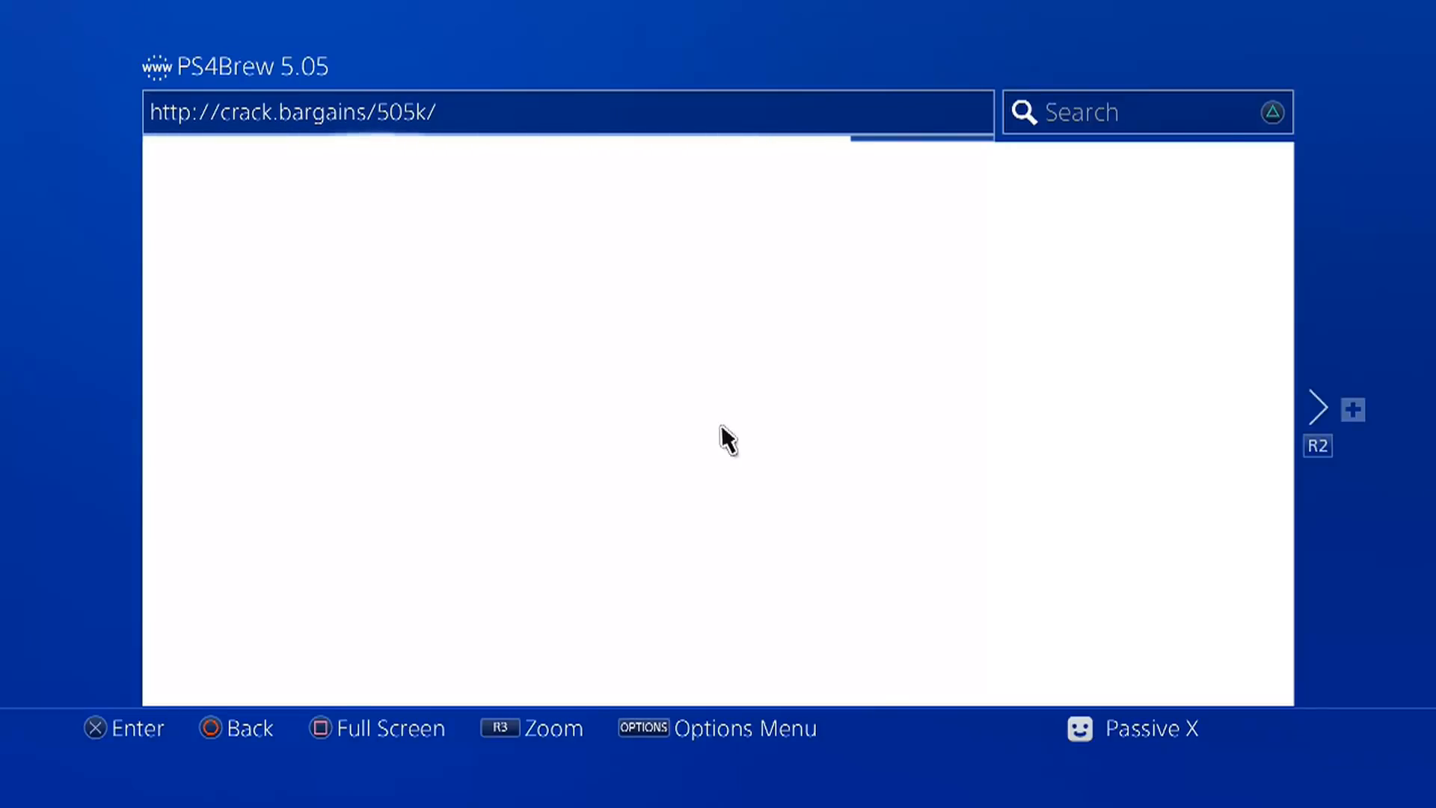
# Load the exploit page, dismiss the memory warning, accept the privacy prompt, then leave
pyautogui.press('enter')
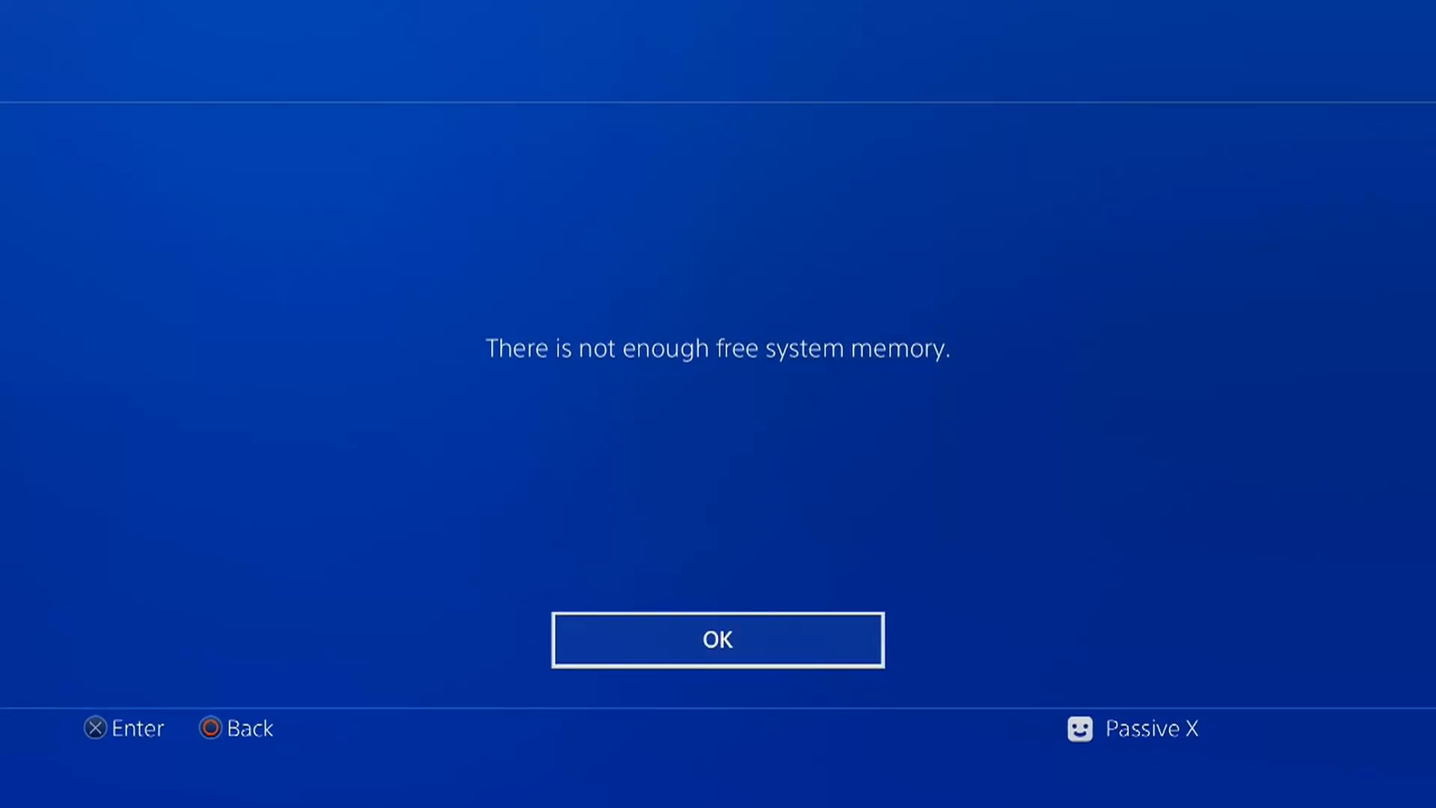
pyautogui.click(717, 638)
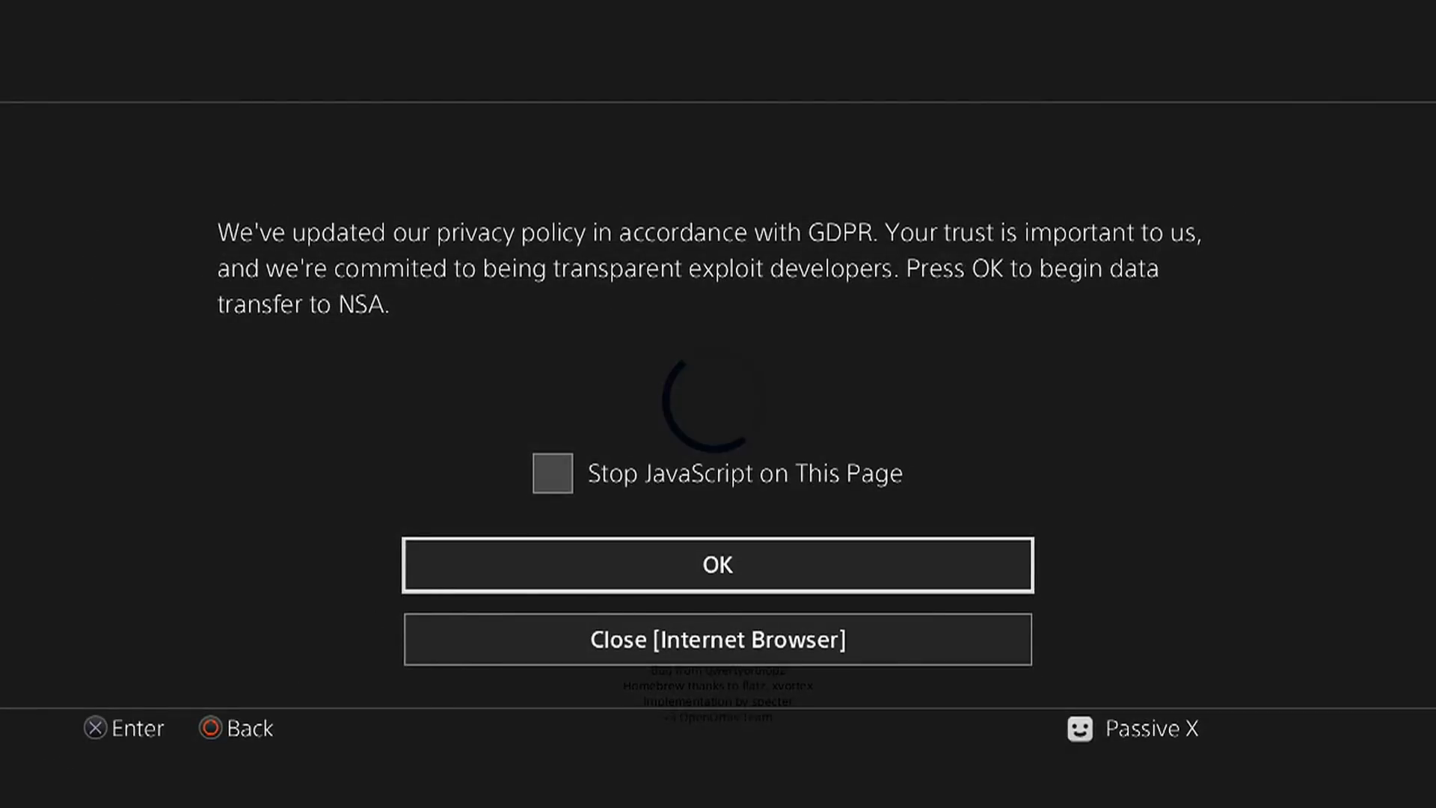
pyautogui.click(717, 563)
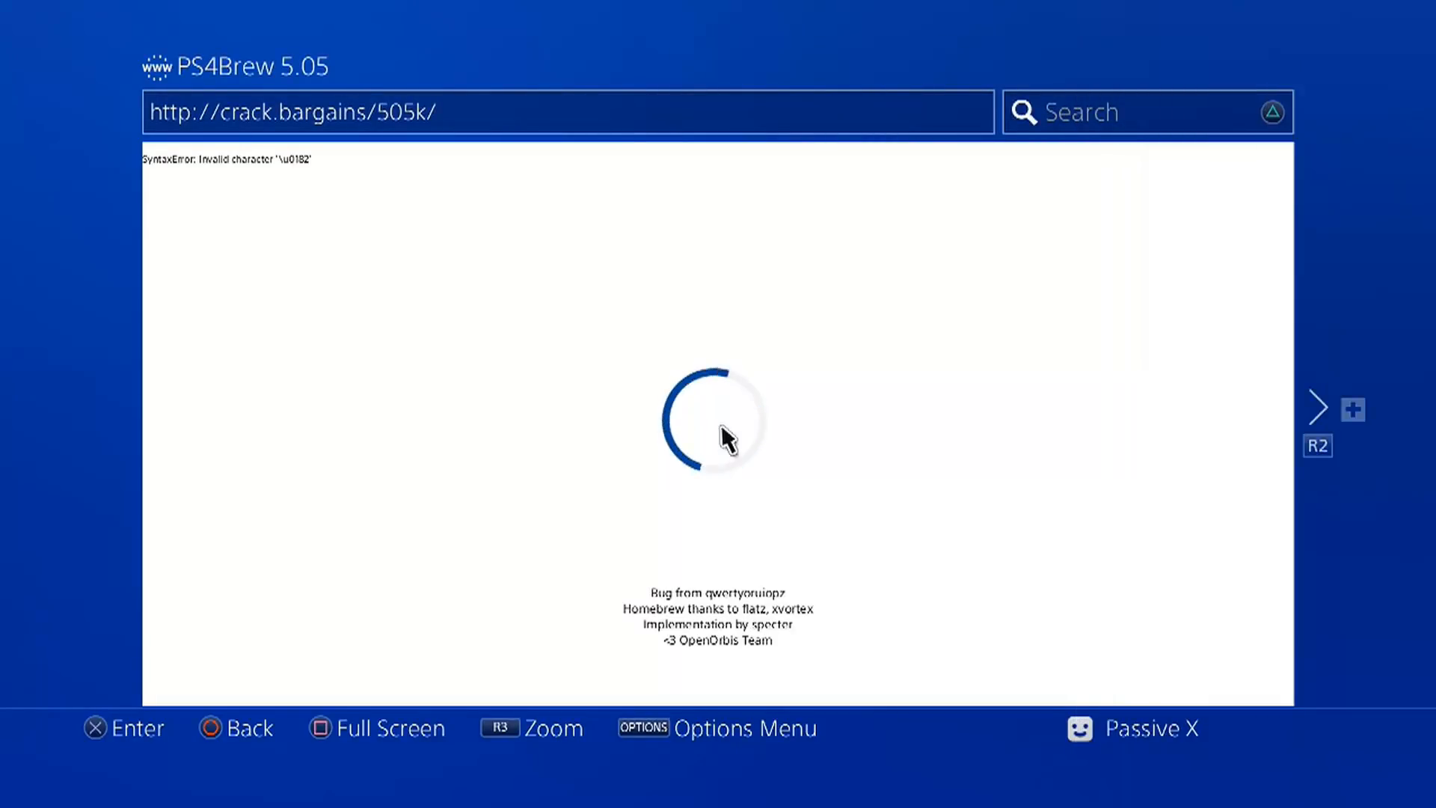
pyautogui.click(568, 112)
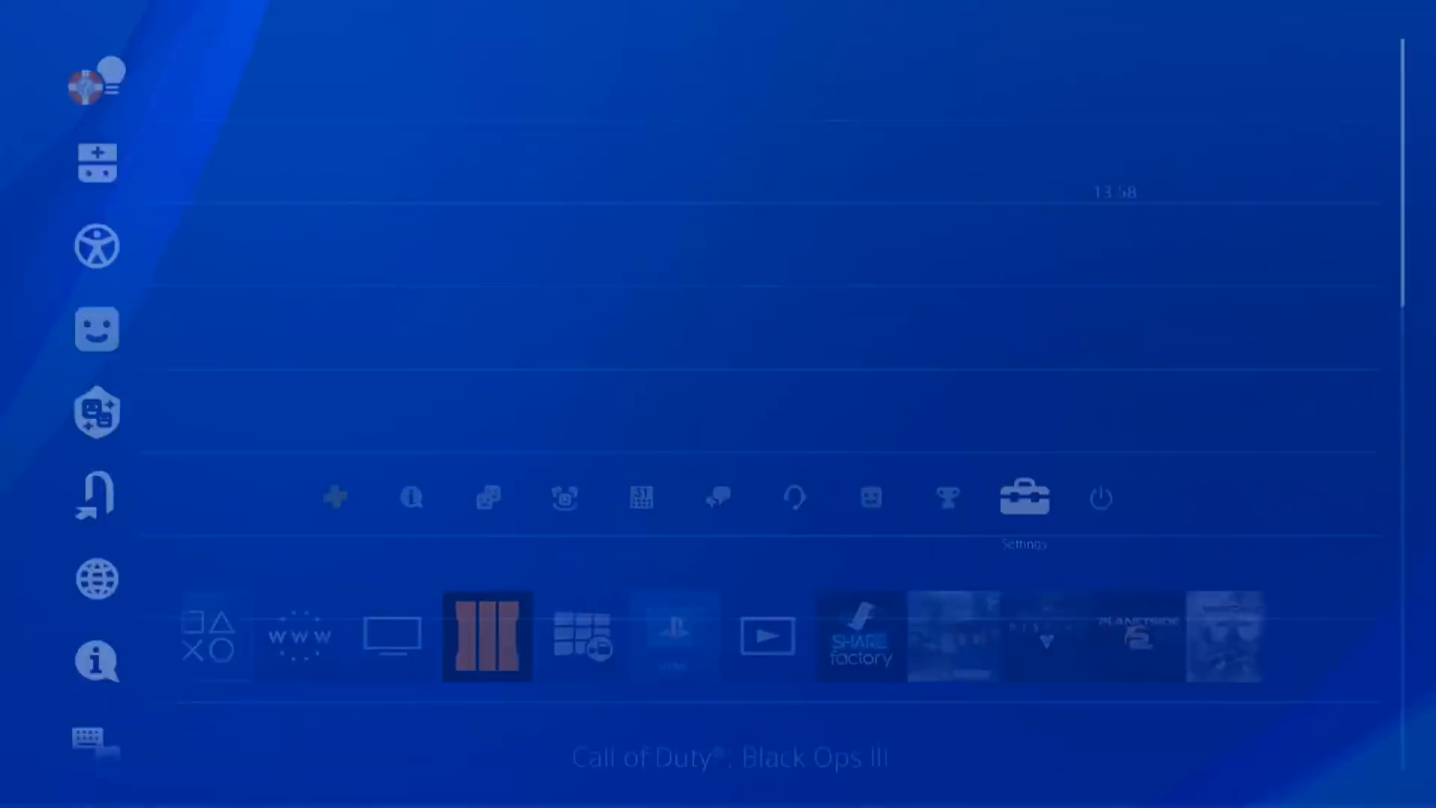
# Scroll to the bottom of Settings to confirm ★Debug Settings, then return home
pyautogui.click(1023, 497)
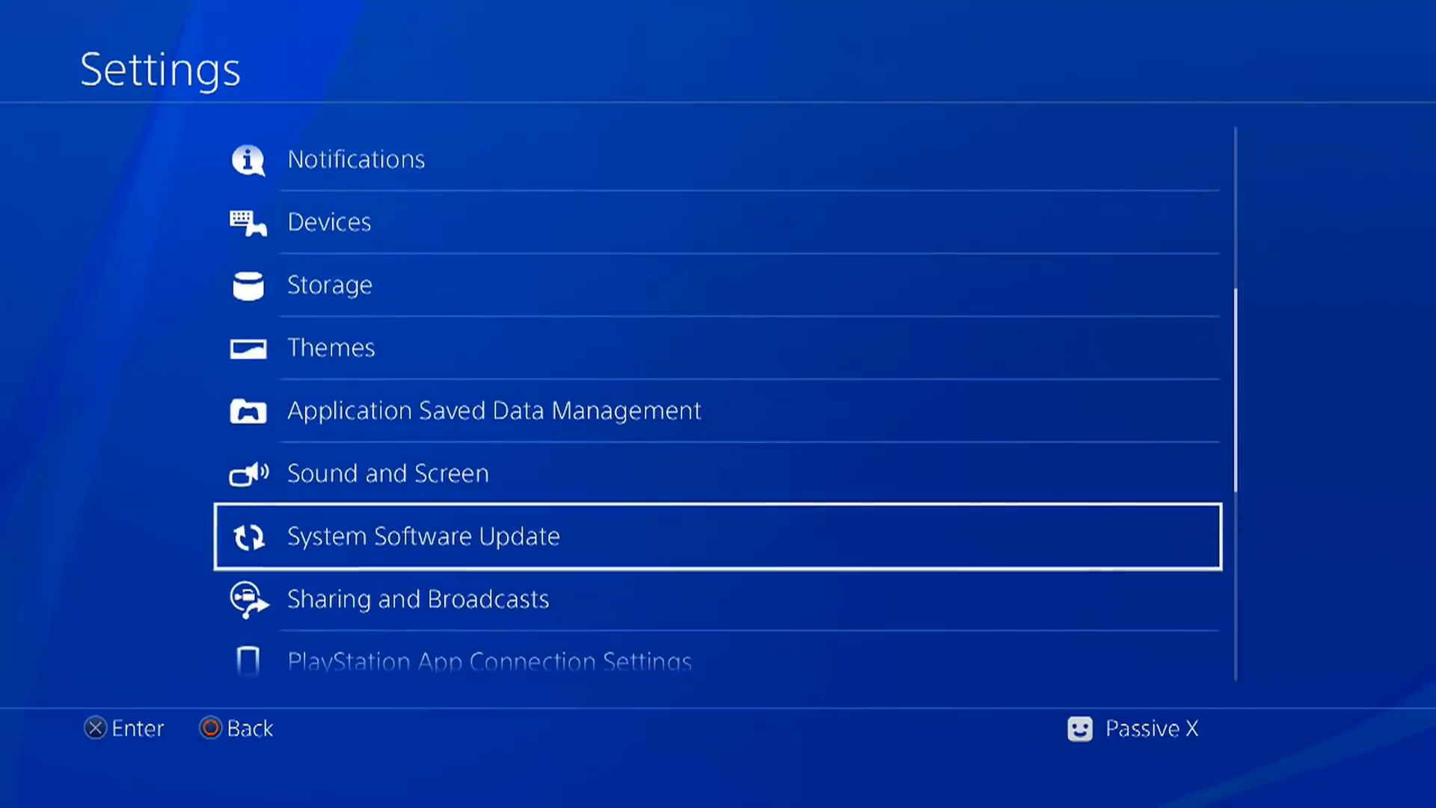
pyautogui.scroll(-3)
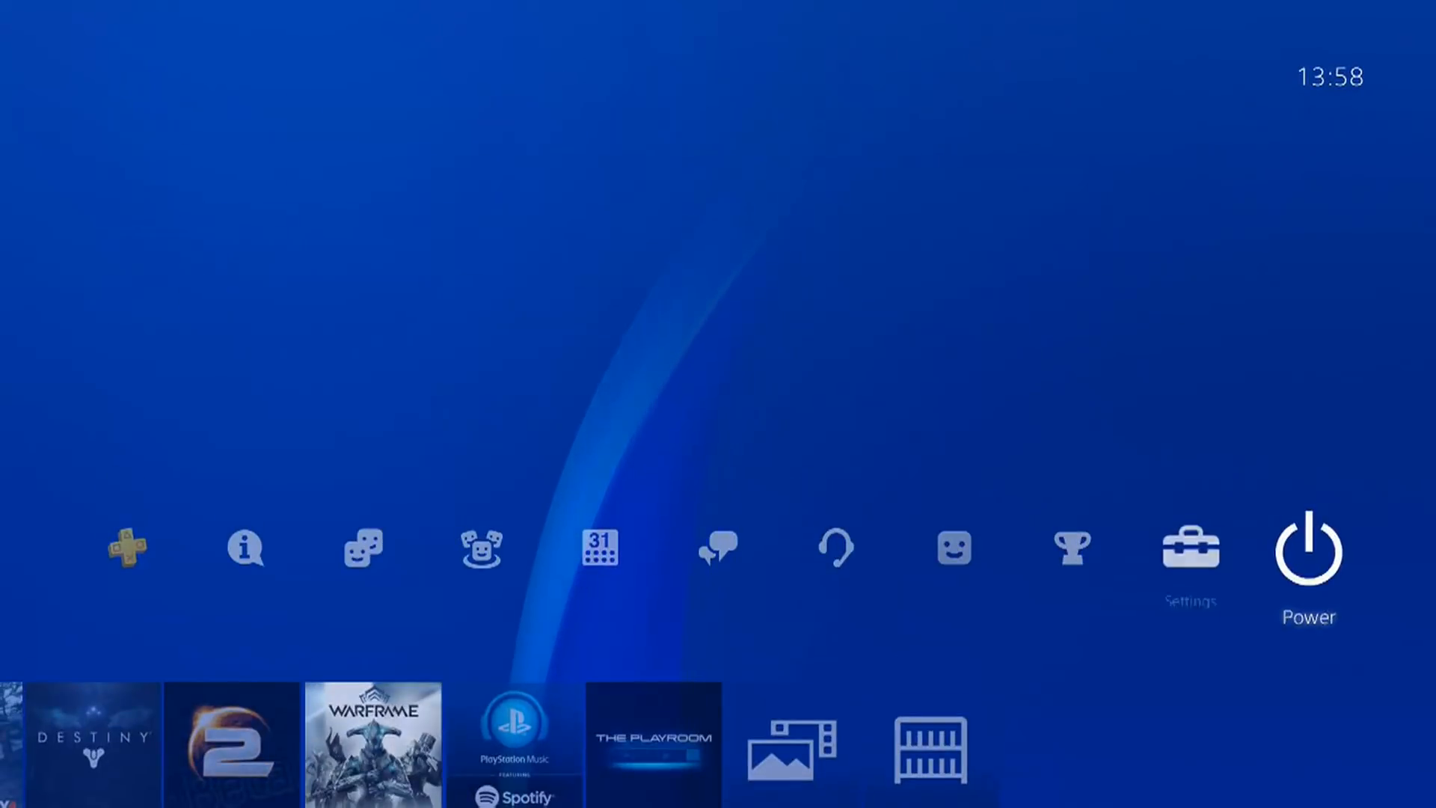
pyautogui.click(1190, 547)
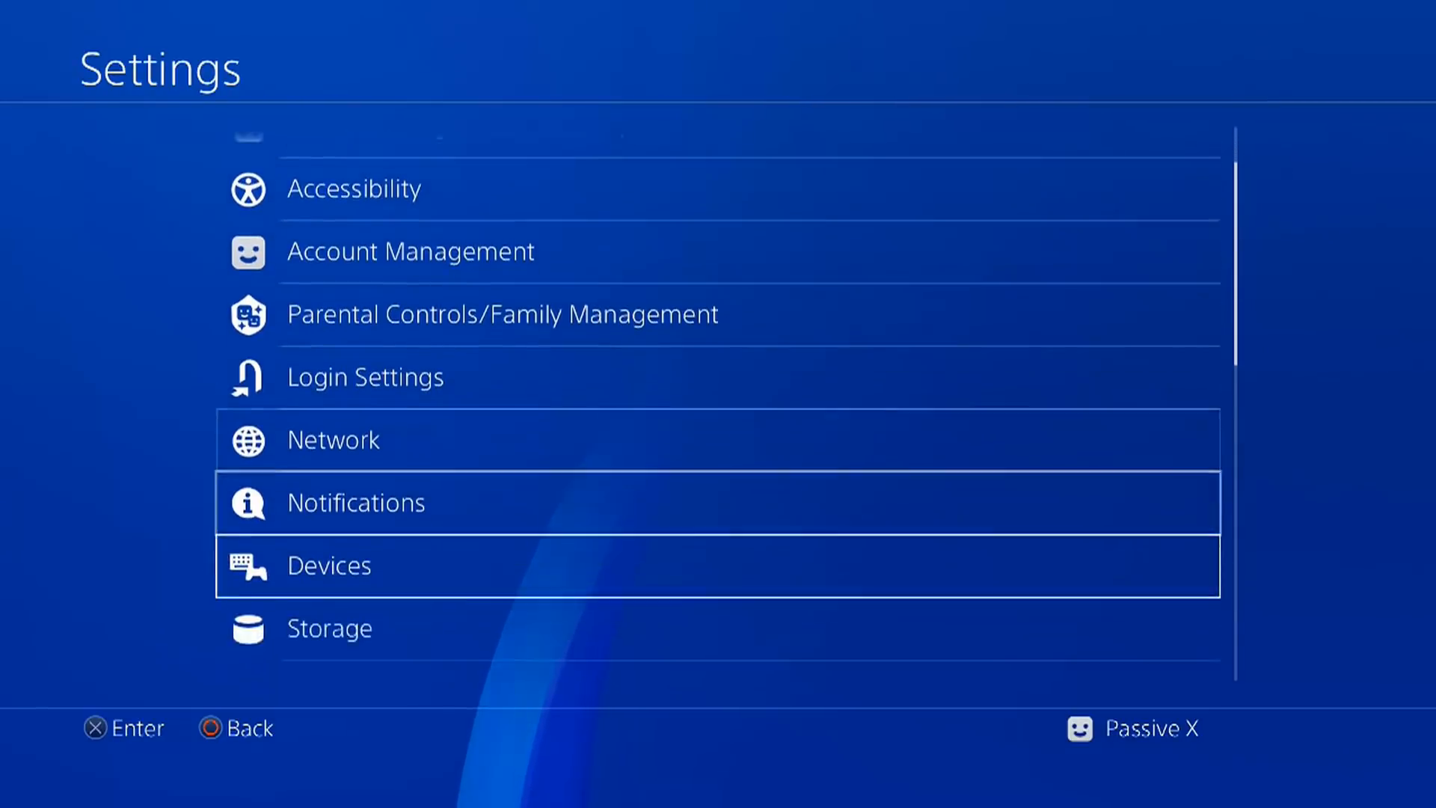
pyautogui.scroll(-3)
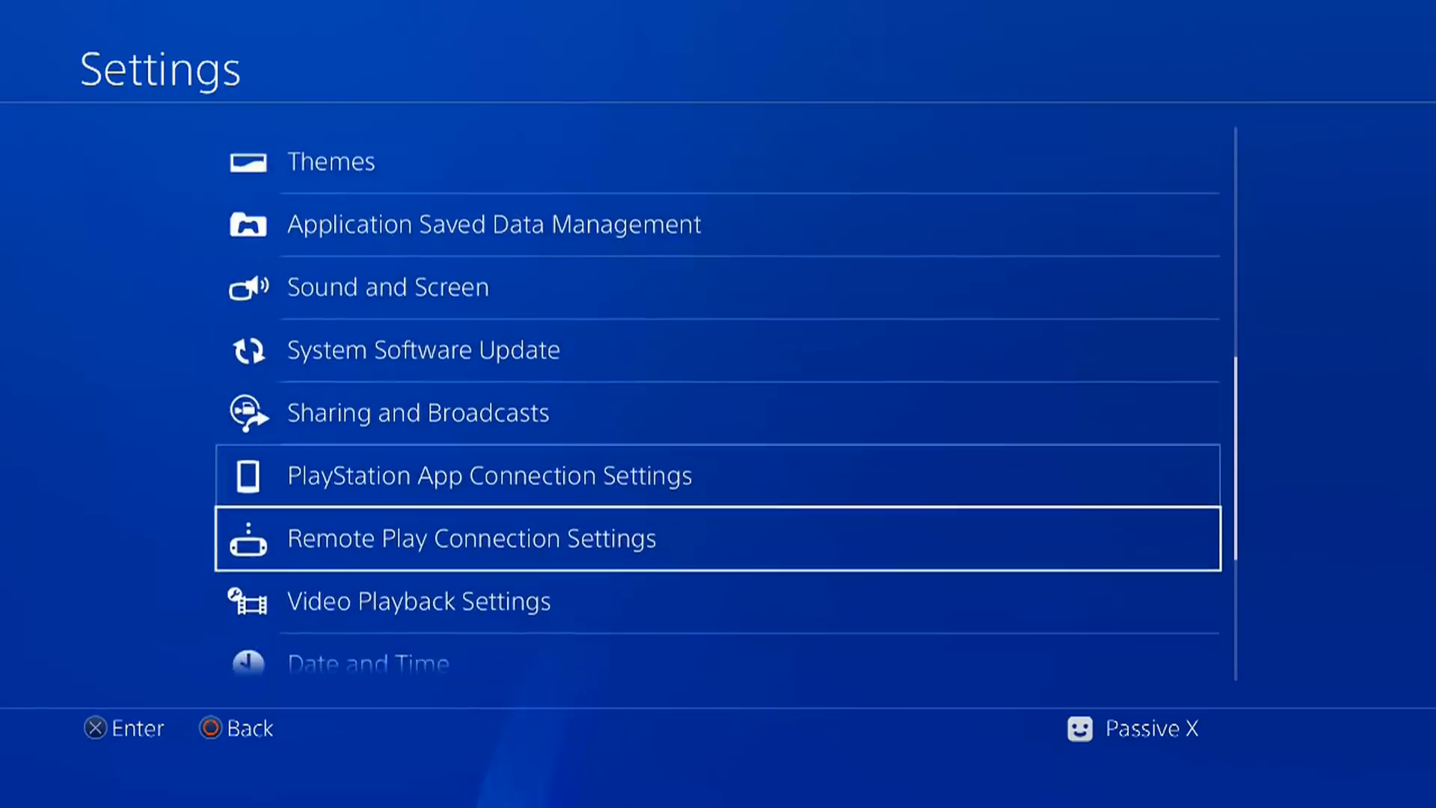
pyautogui.scroll(-3)
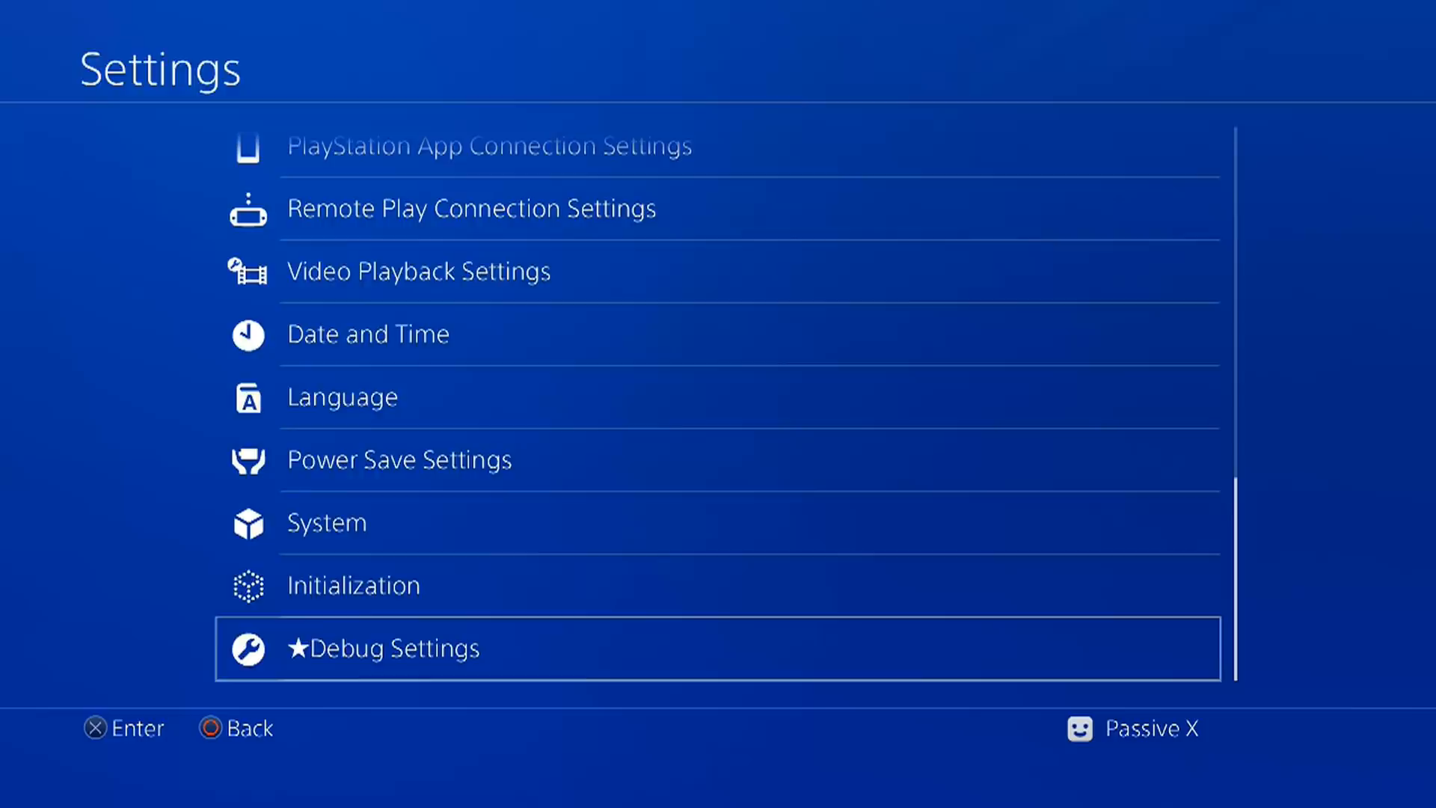
pyautogui.click(384, 648)
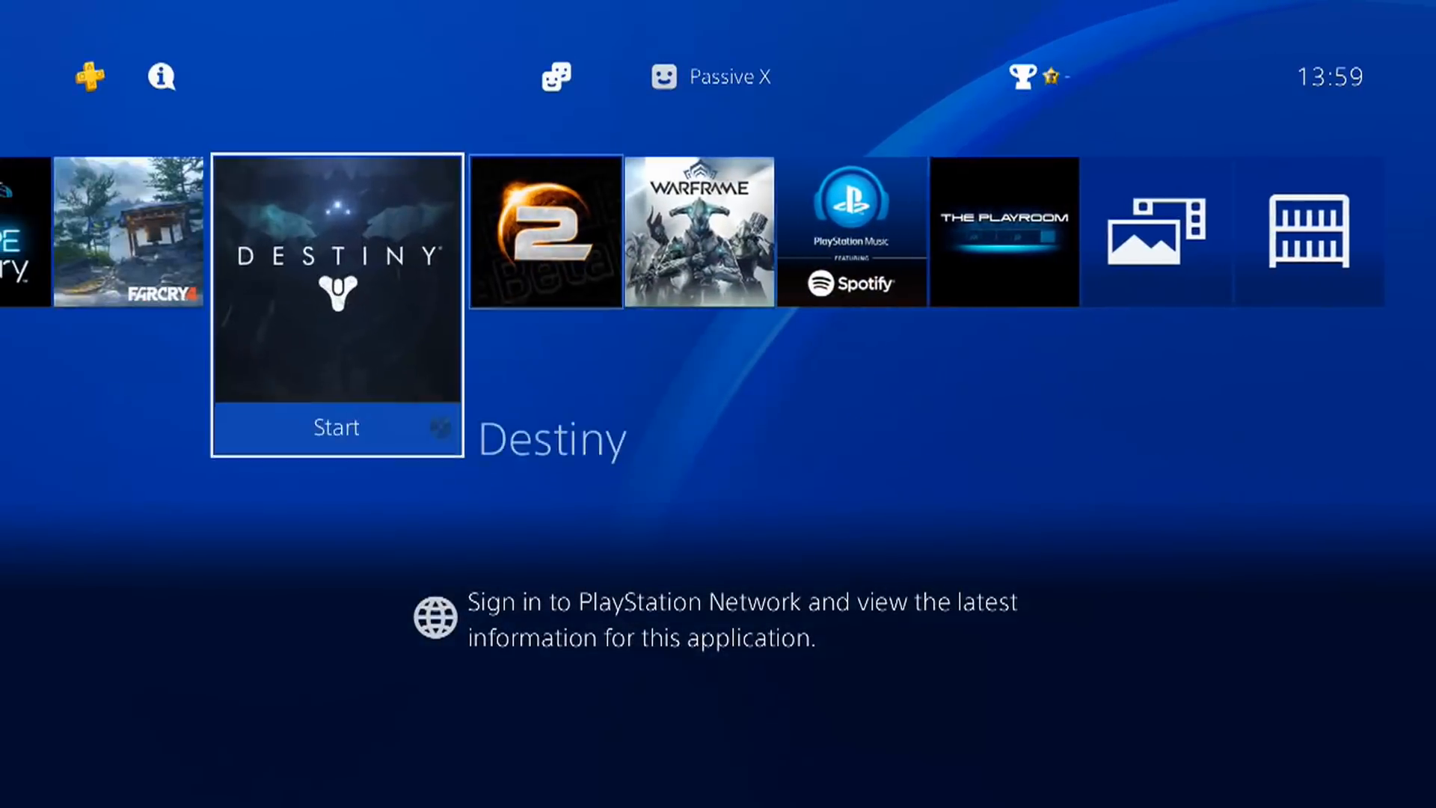
pyautogui.hscroll(-3)
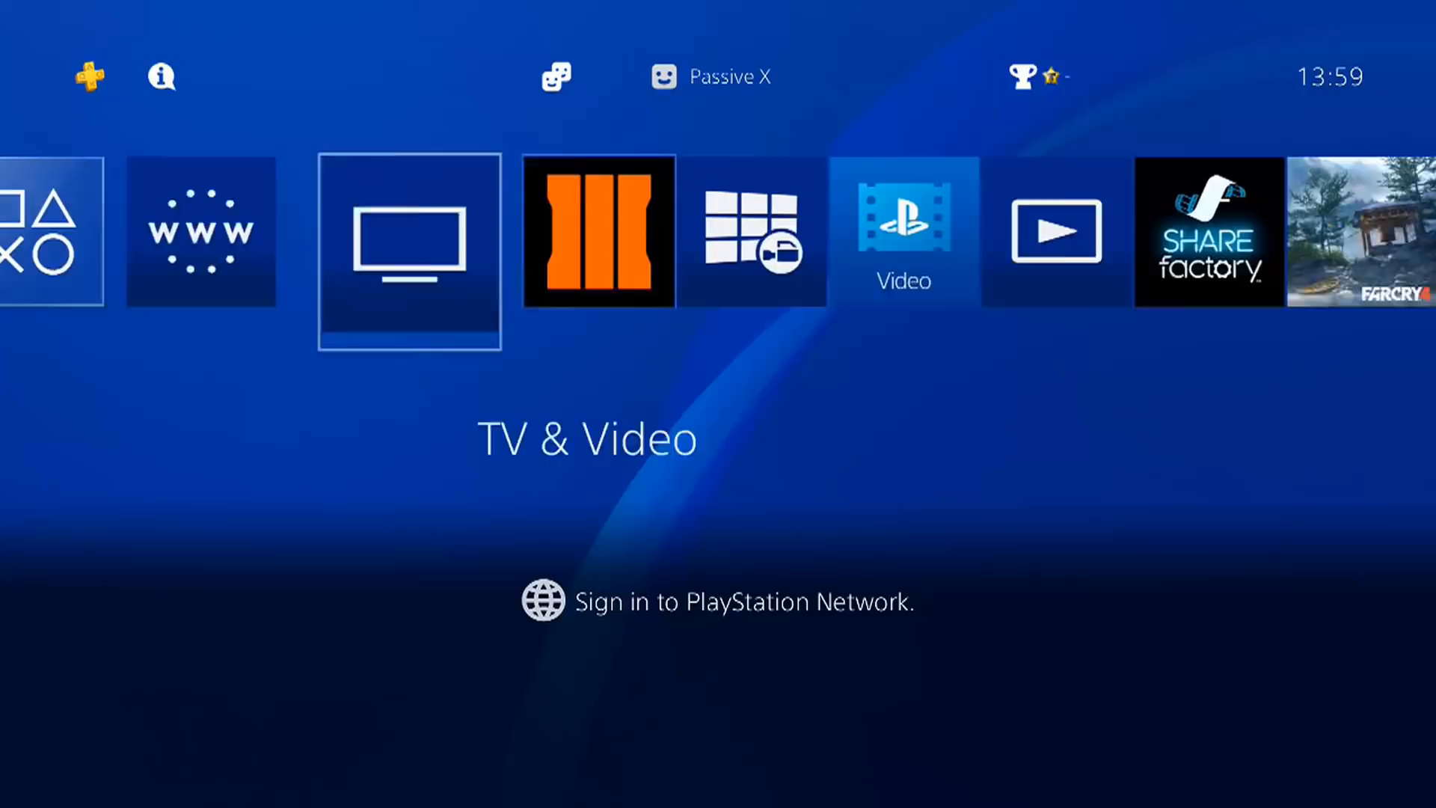
pyautogui.click(200, 231)
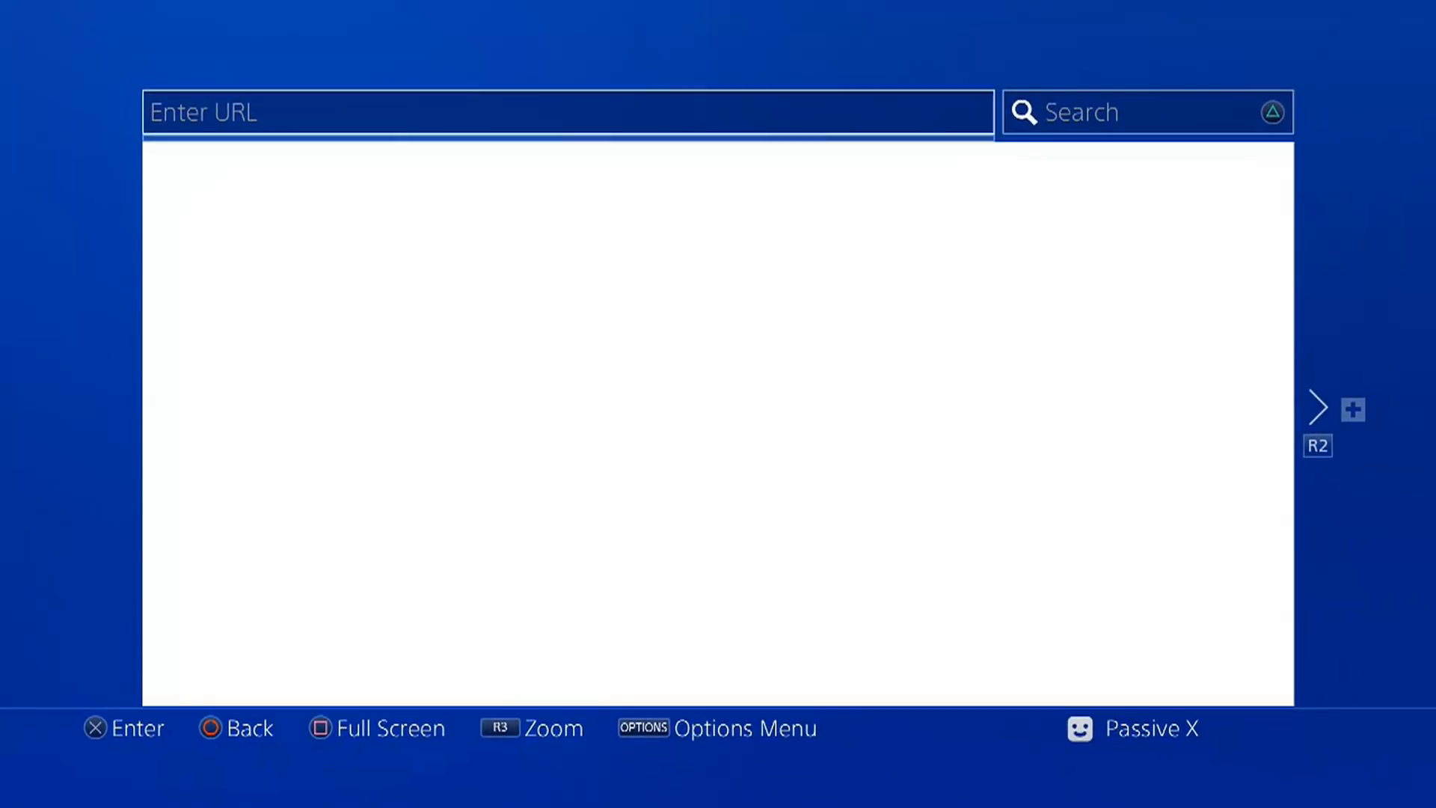
pyautogui.write('http://crack.bargains/505k/')
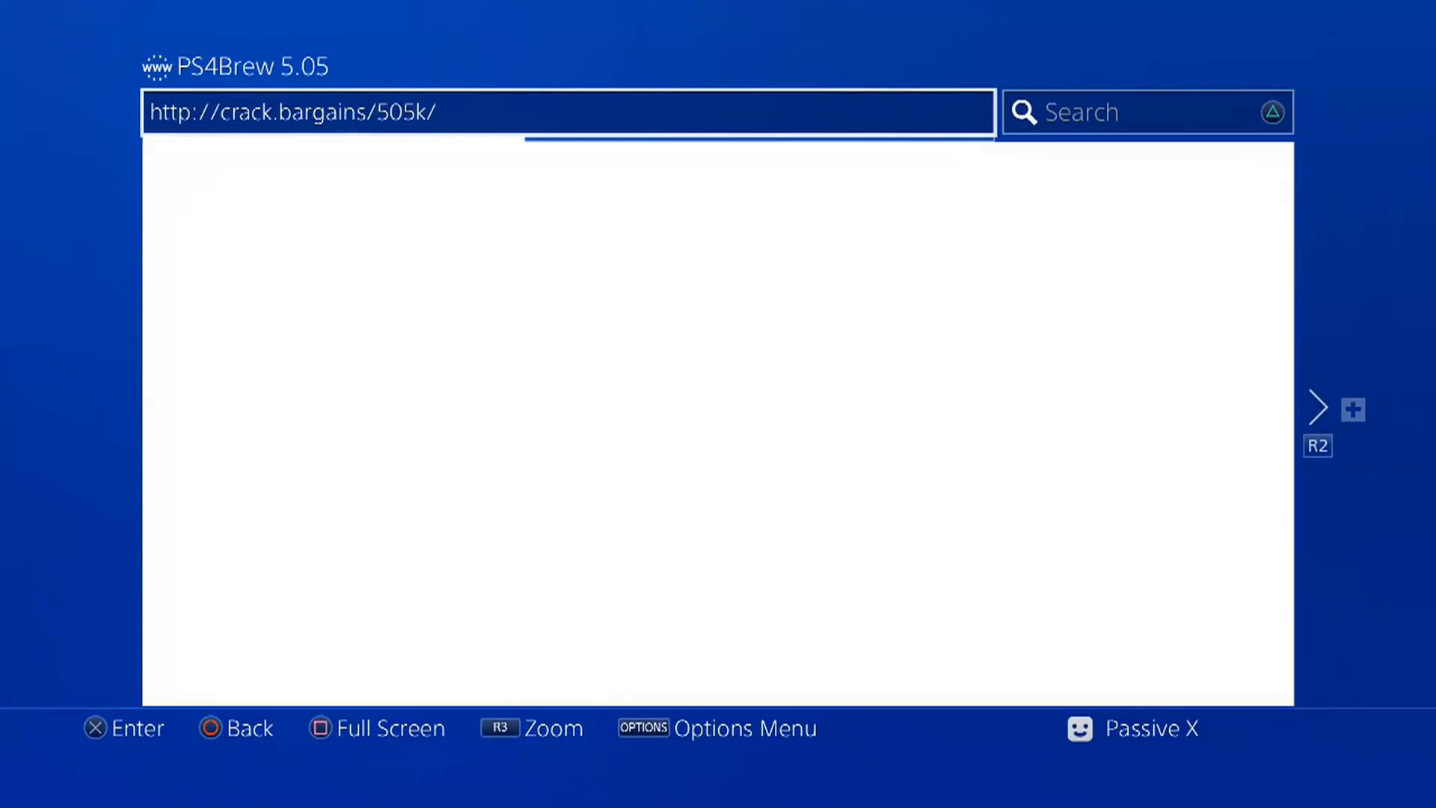
pyautogui.click(568, 111)
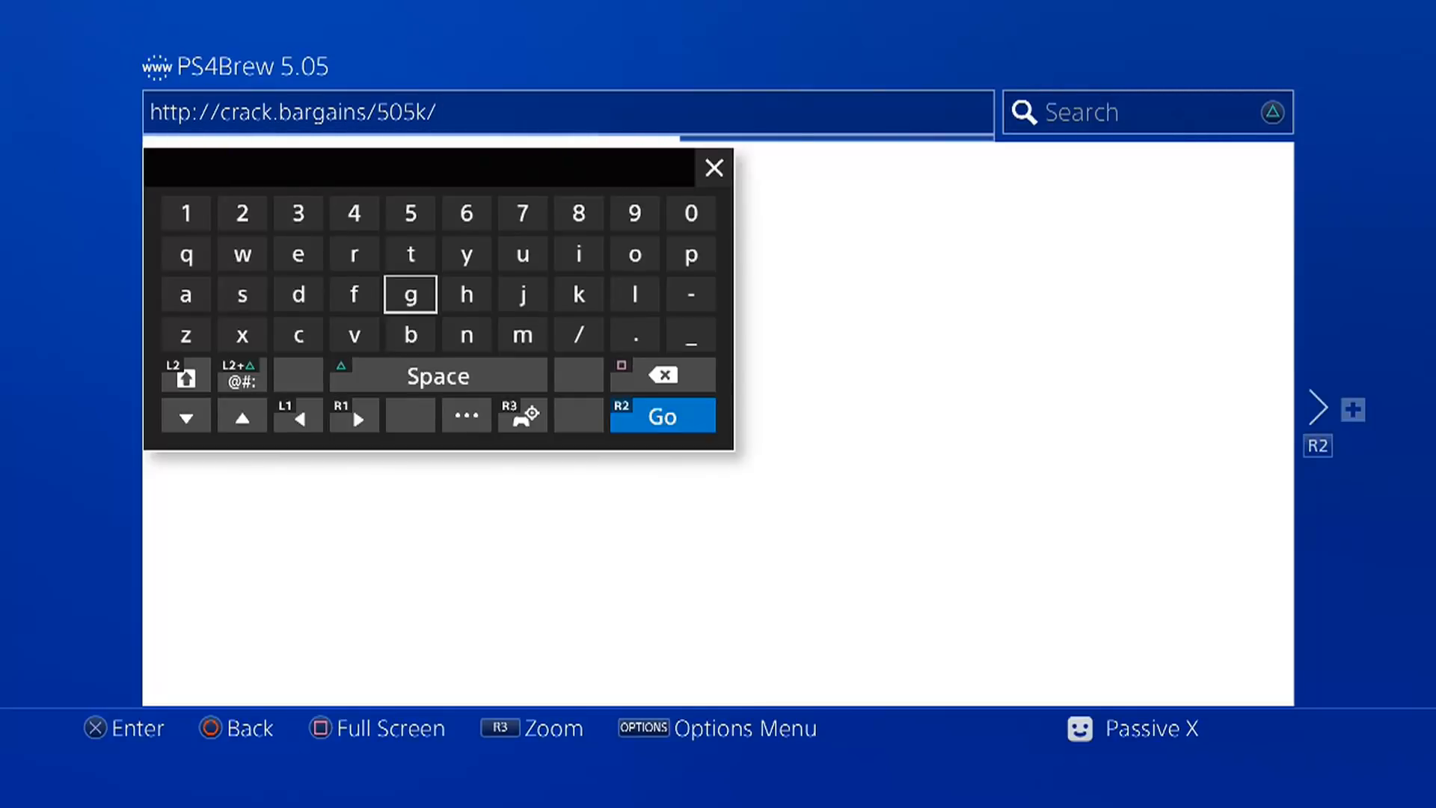
pyautogui.click(660, 415)
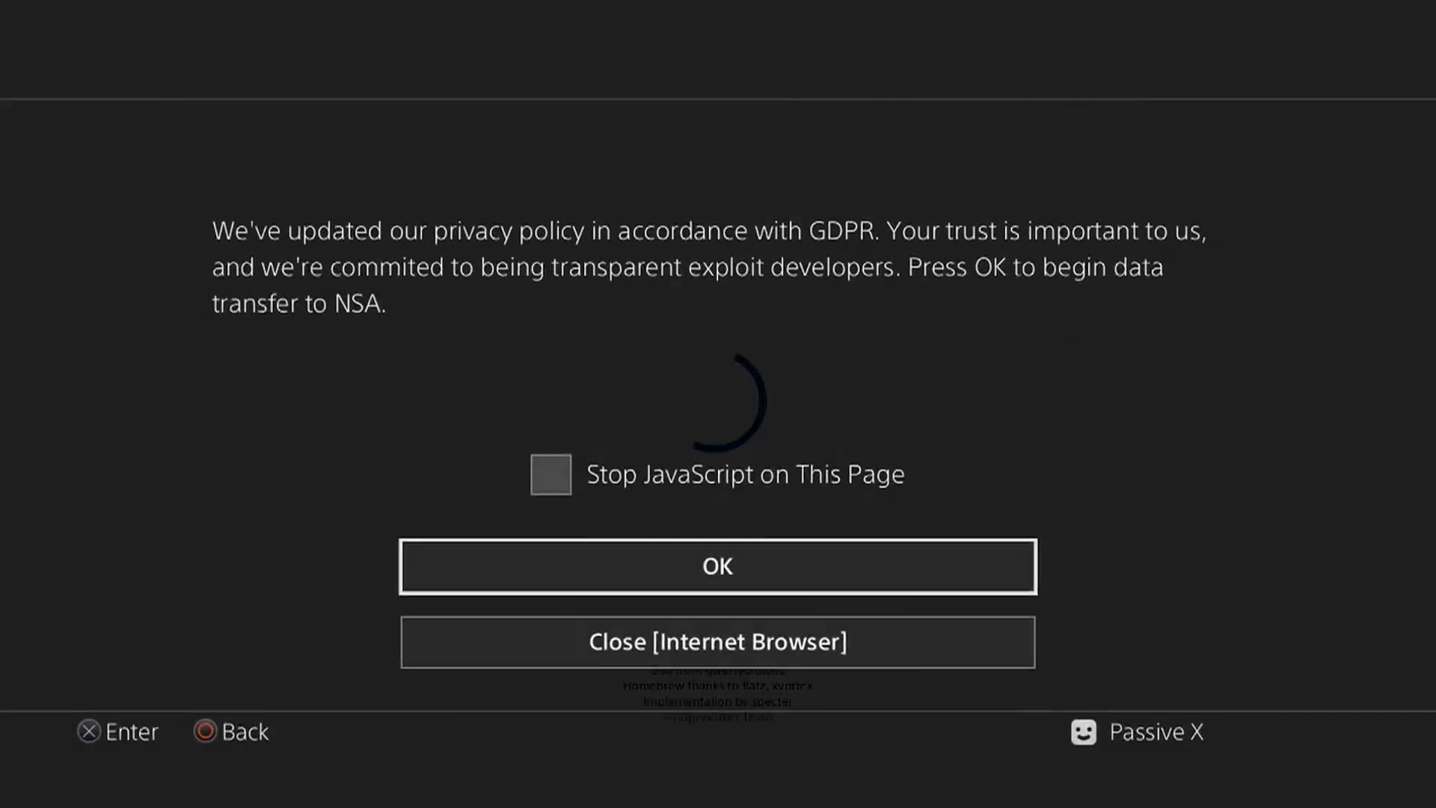
pyautogui.click(717, 566)
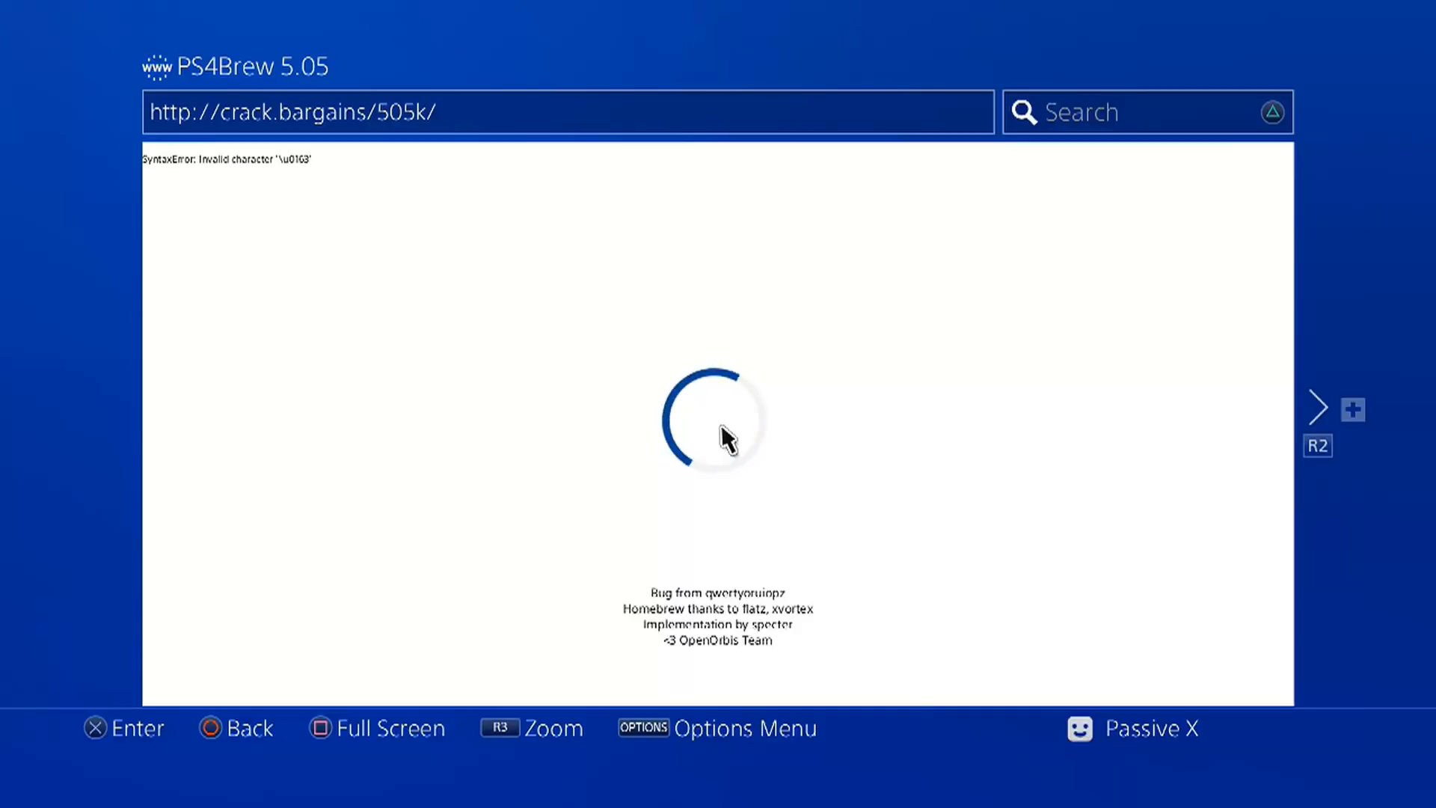
# Open ★Debug Settings and scroll through entries from DTCP-IP to Workaround Controller
pyautogui.click(1316, 407)
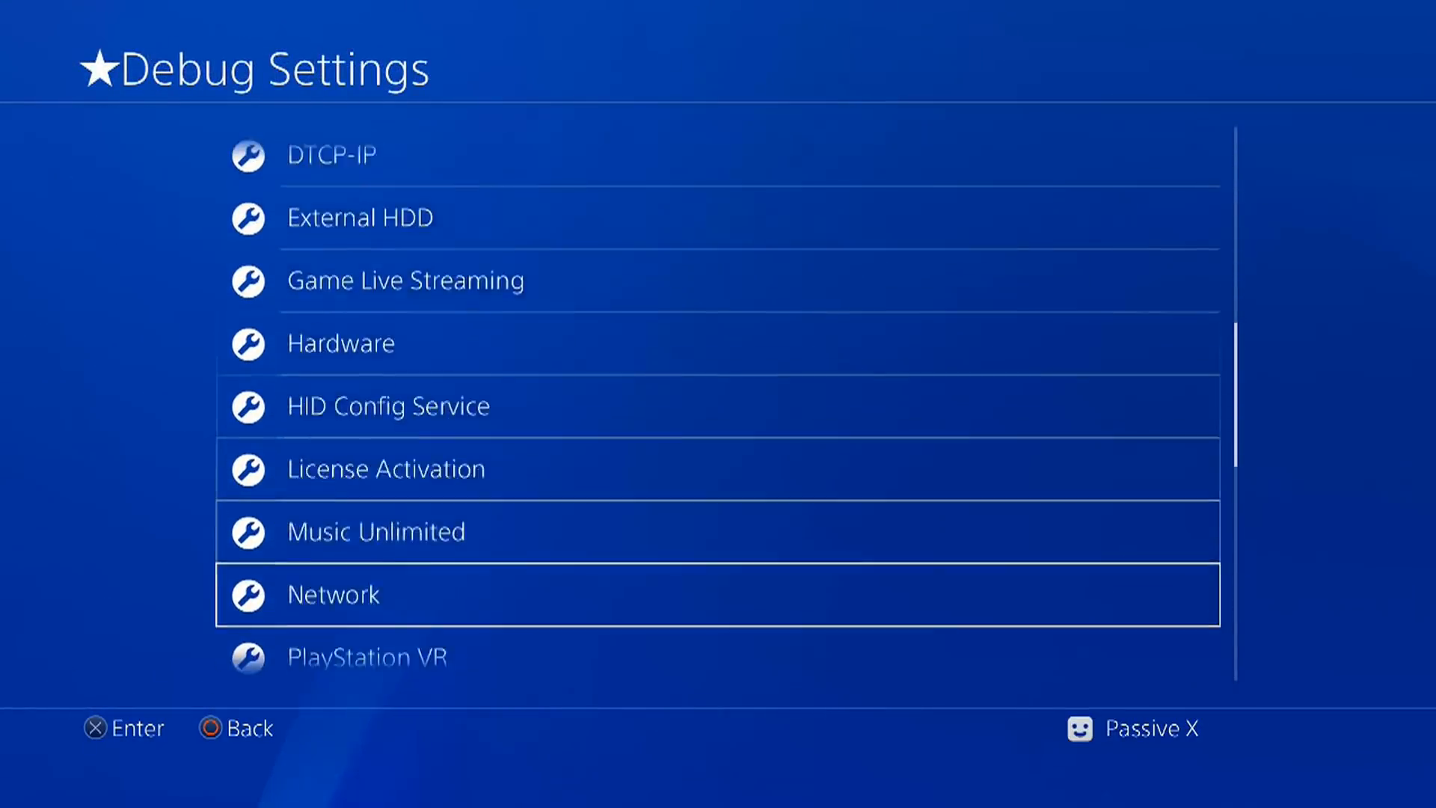
pyautogui.scroll(-3)
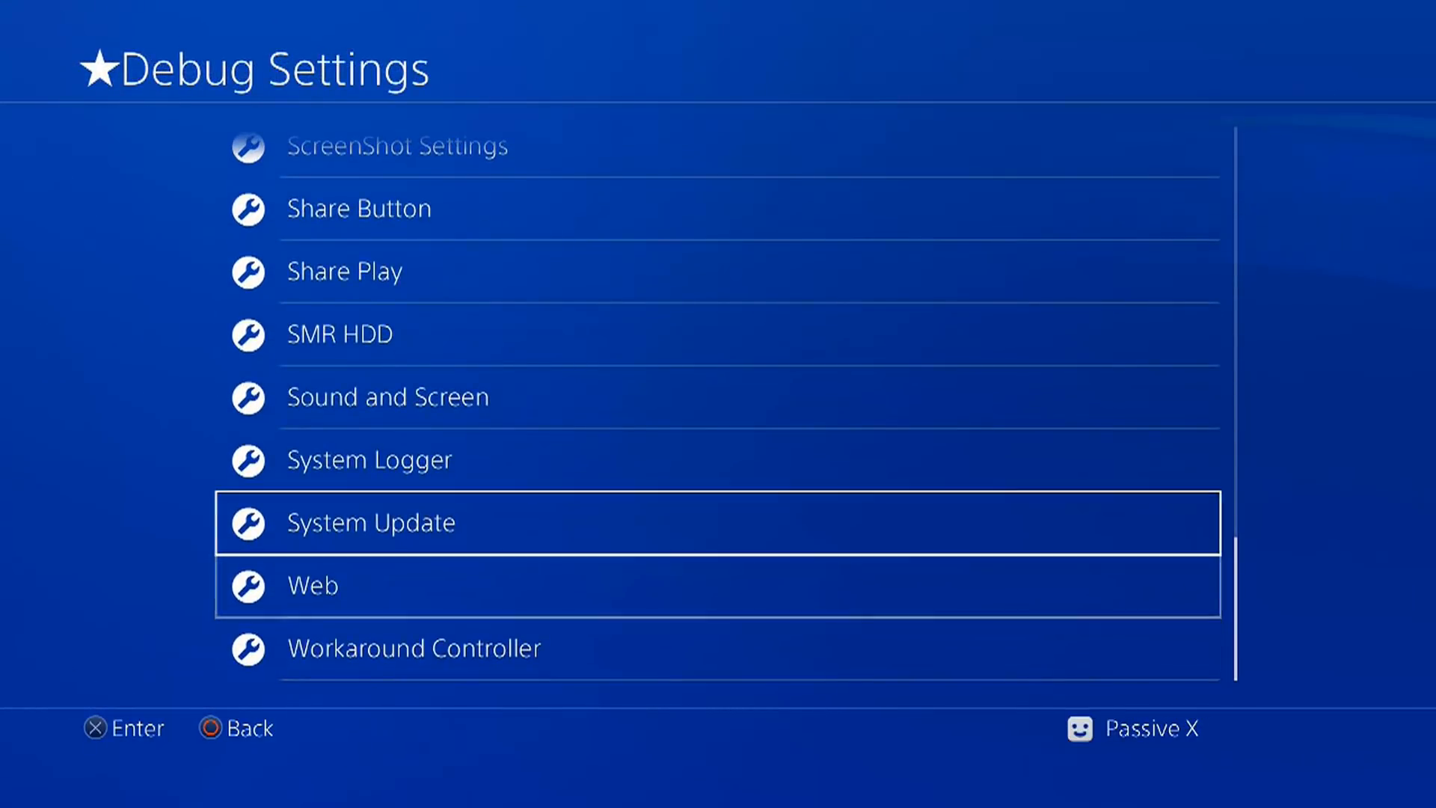